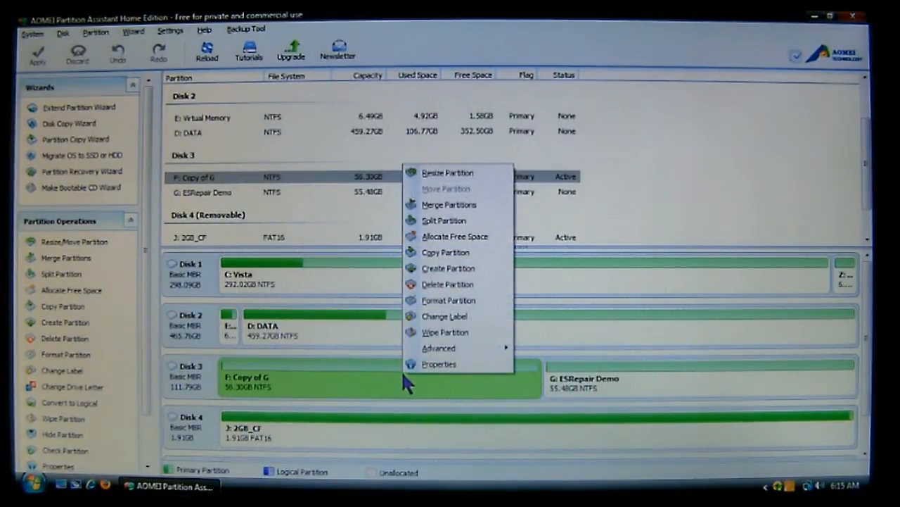
mouse_move(436, 301)
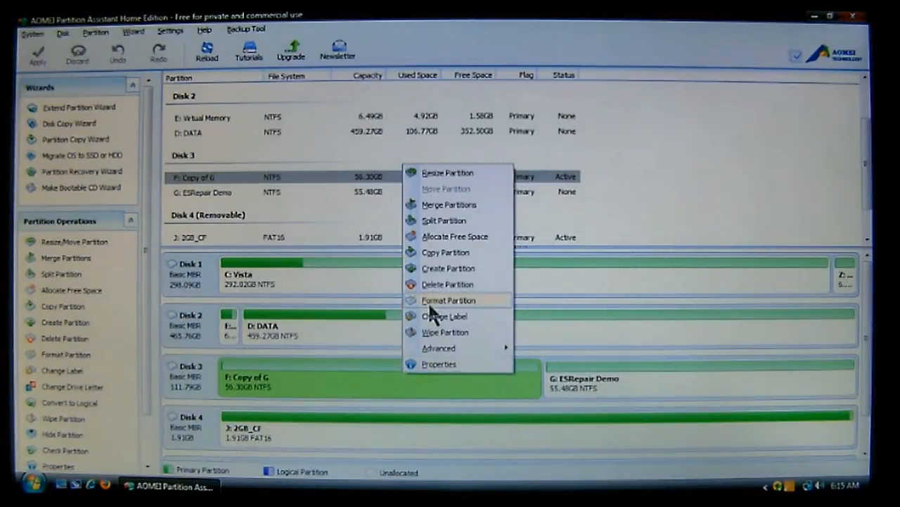
mouse_move(439, 348)
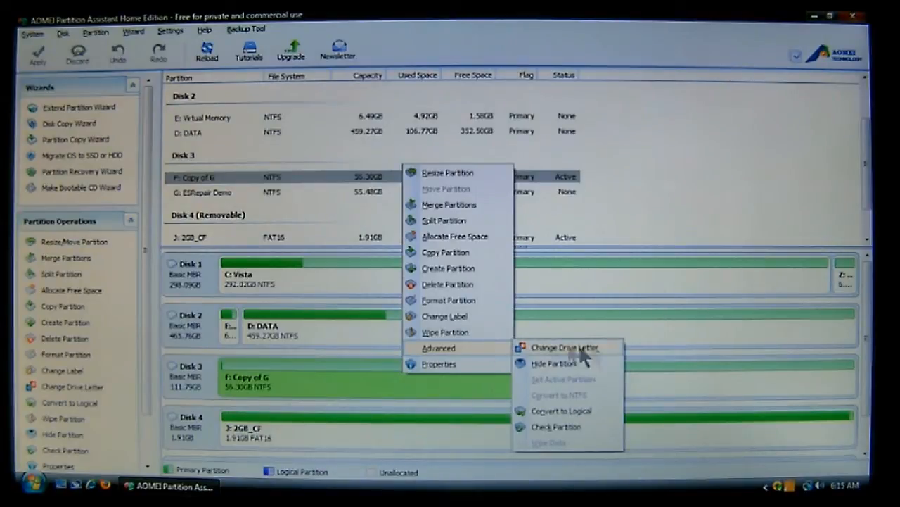
mouse_move(556, 428)
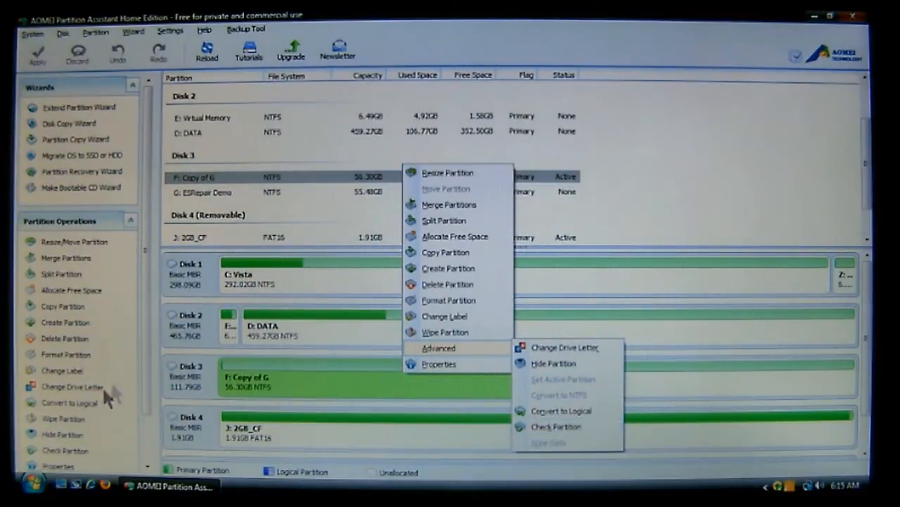
mouse_move(60, 457)
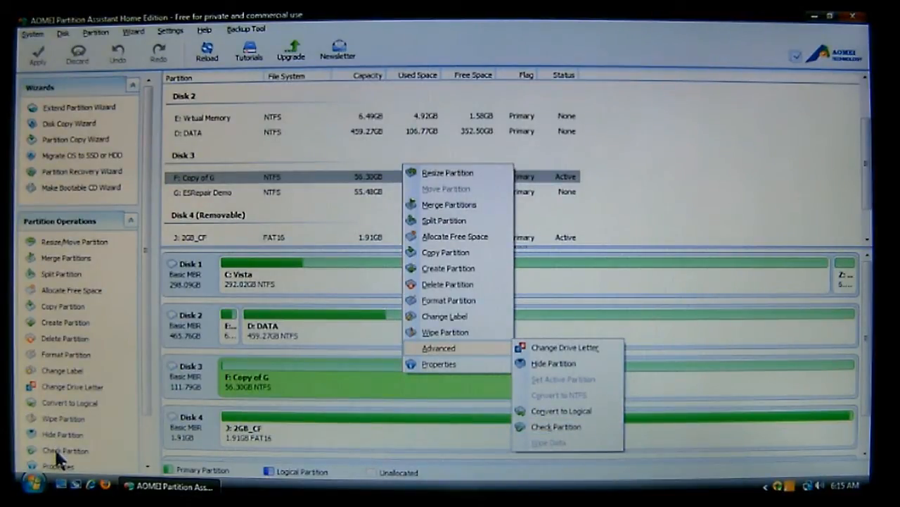
mouse_move(138, 326)
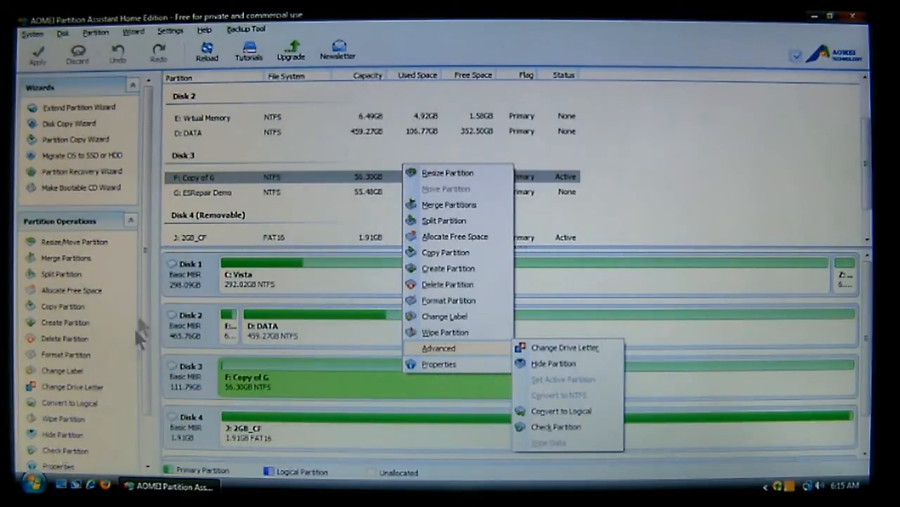
Step: Show the Partition operations menu for F: Copy of G and its Advanced options
click(95, 31)
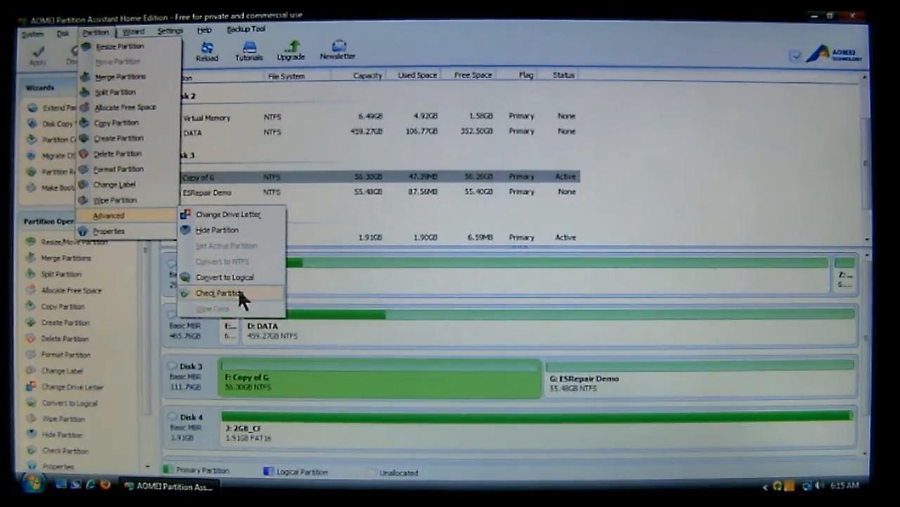
Step: Check partition F: Copy of G for errors with chkdsk, finding no problems, and close the results
click(219, 294)
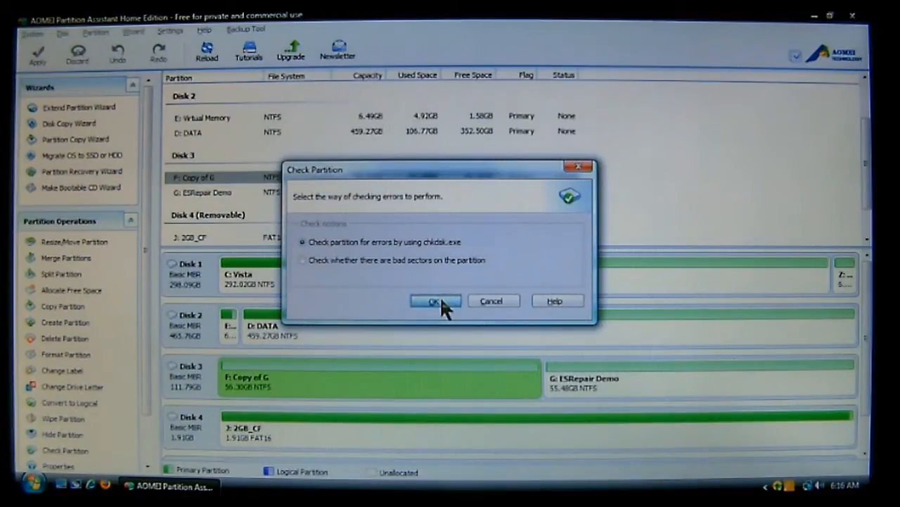
click(434, 301)
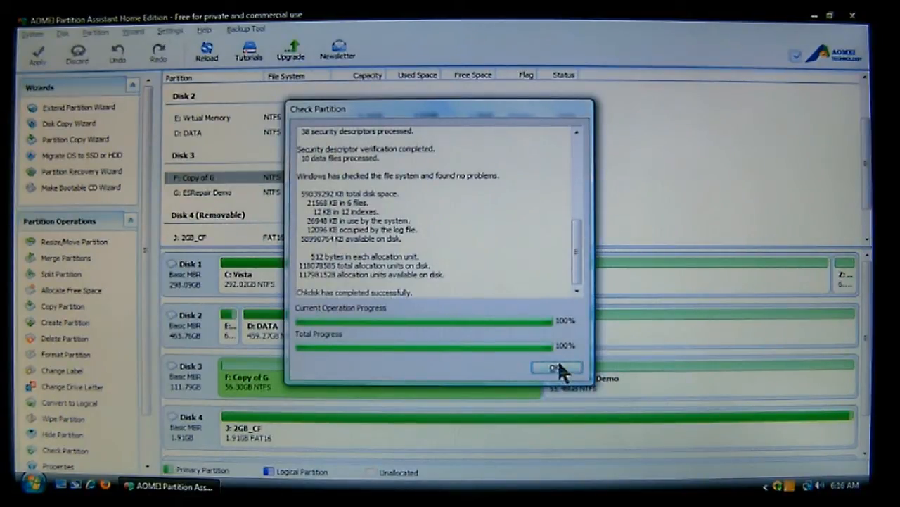
click(558, 368)
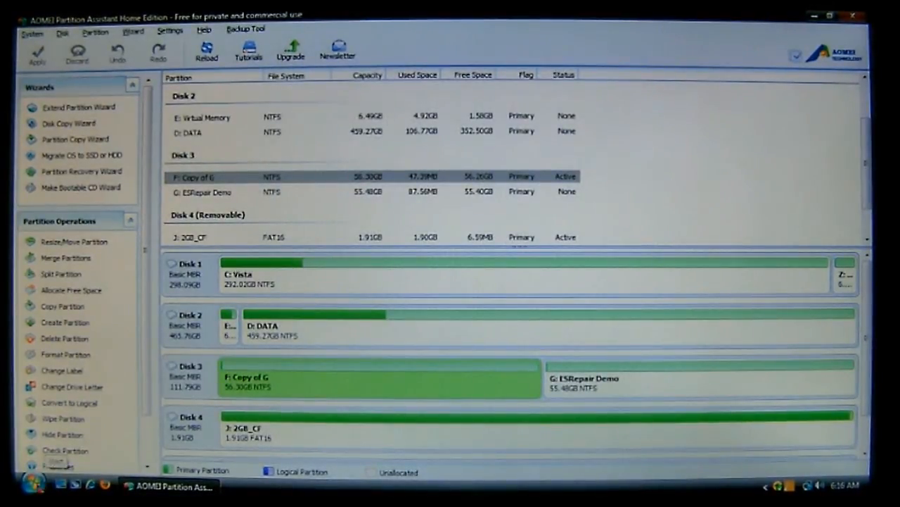
Step: From Computer, show the Properties of Copy of G (F:) on its Tools maintenance page
click(29, 484)
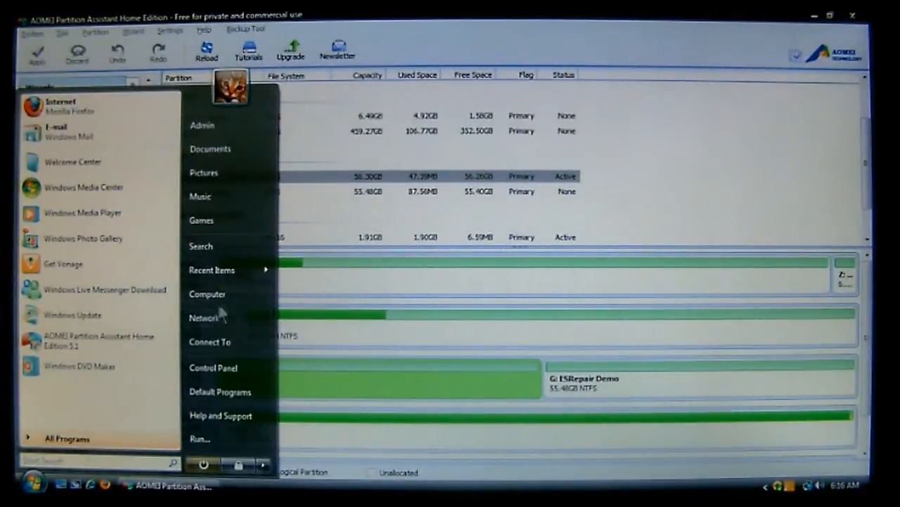
click(207, 294)
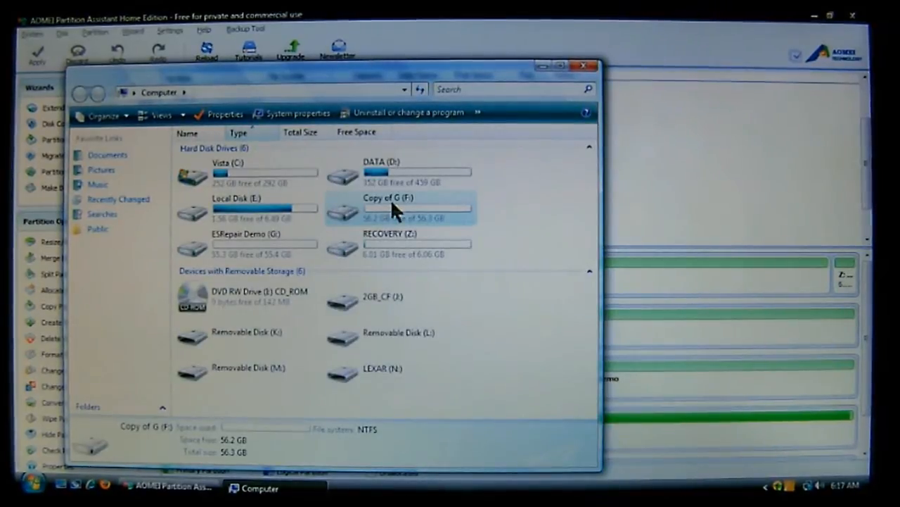
right_click(394, 211)
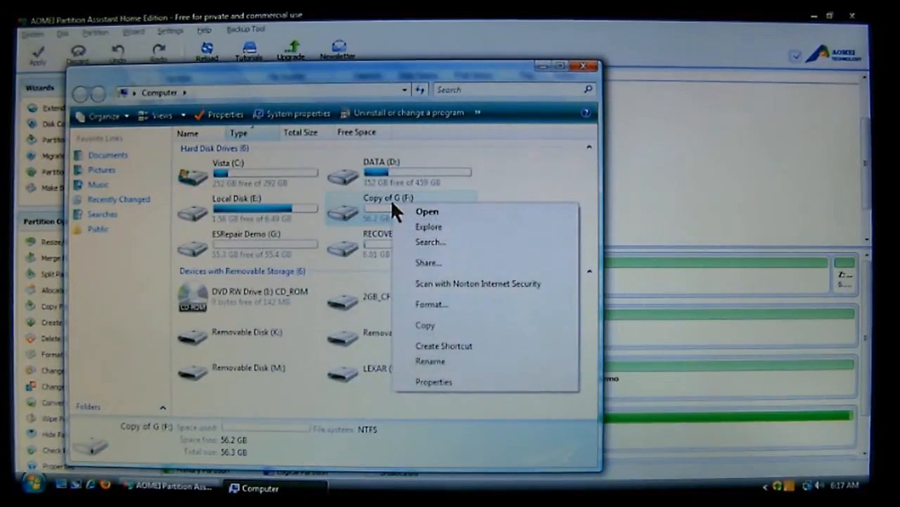
mouse_move(436, 391)
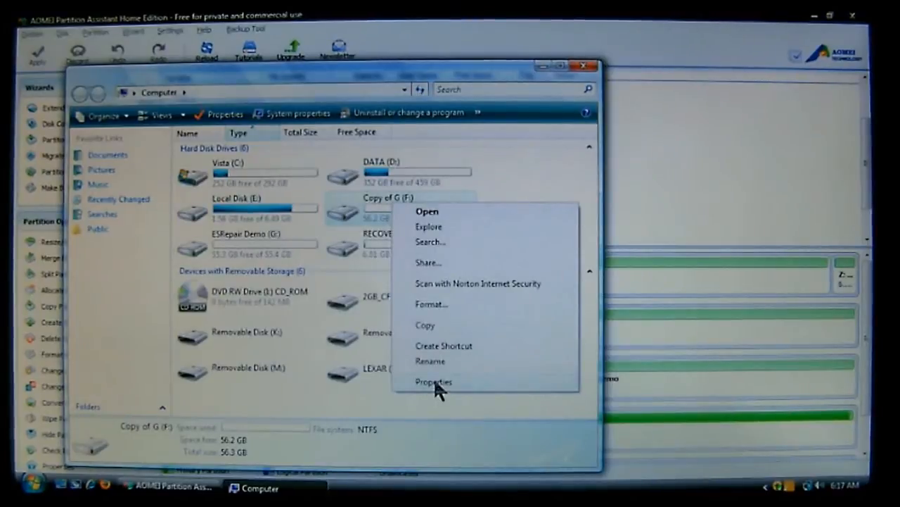
click(434, 381)
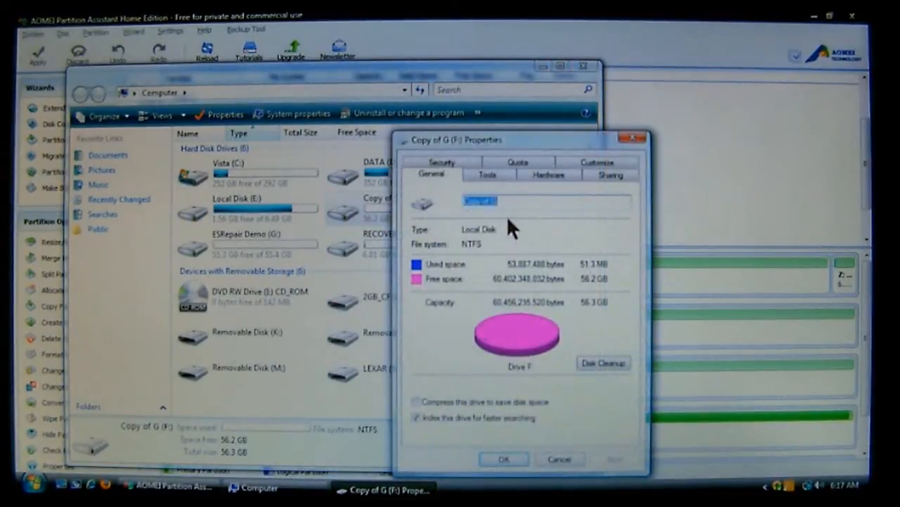
mouse_move(481, 354)
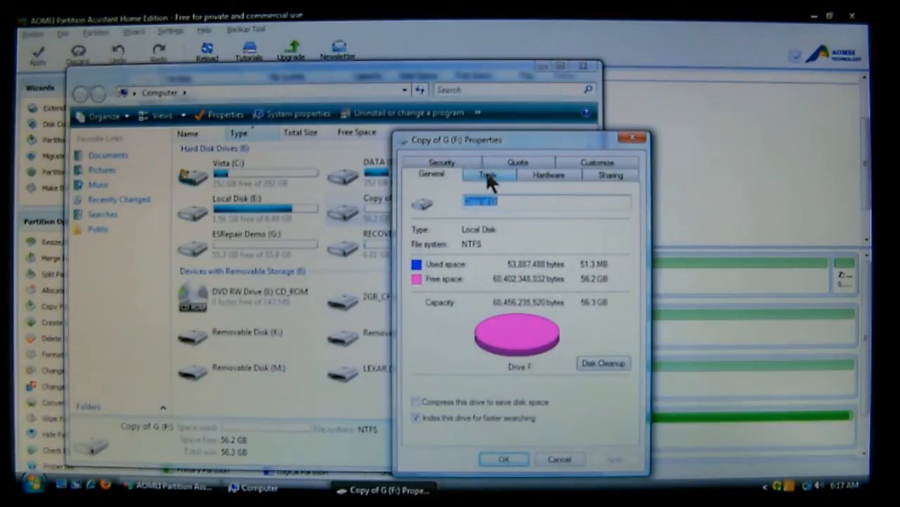
click(487, 174)
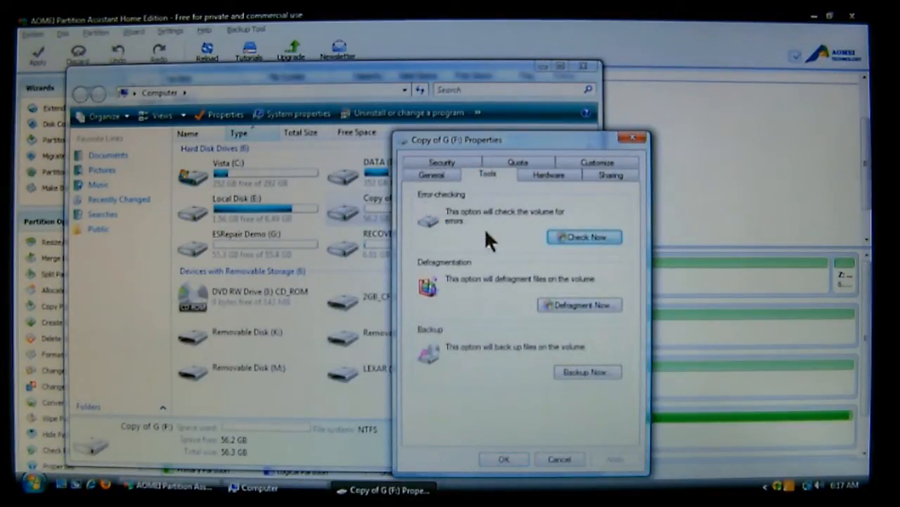
mouse_move(591, 239)
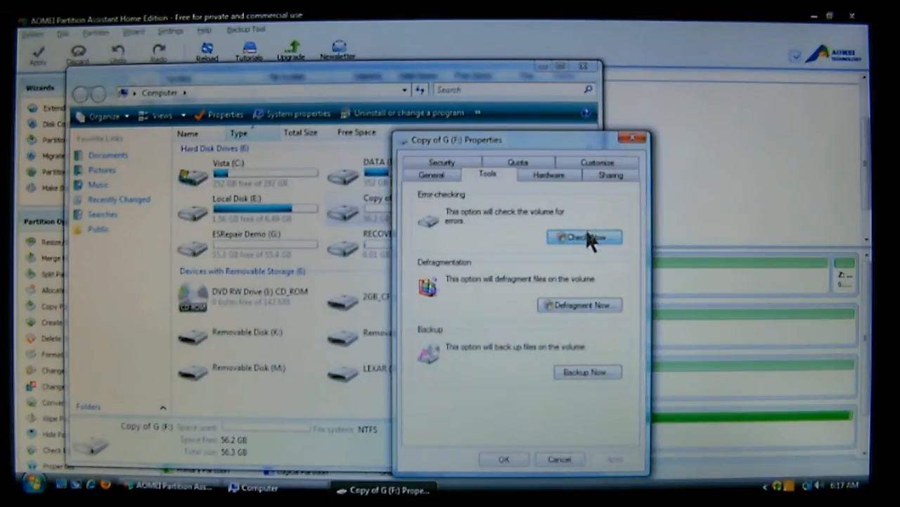
Step: Run Windows error-checking on drive F: with no problems found, then close the results, Properties and Computer windows
click(584, 236)
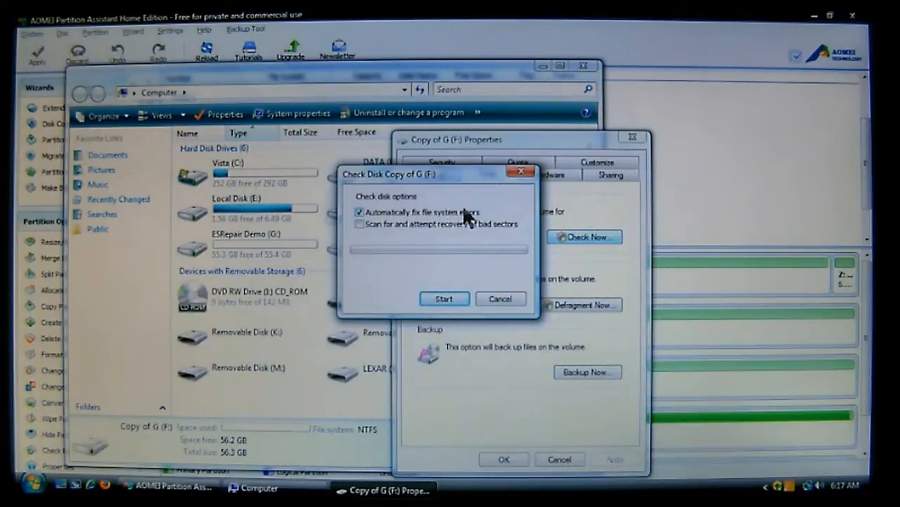
mouse_move(415, 256)
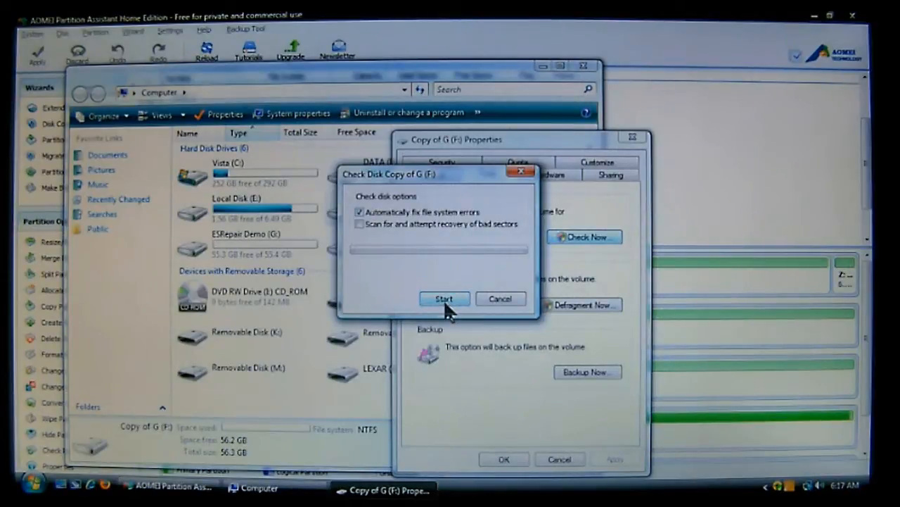
click(445, 298)
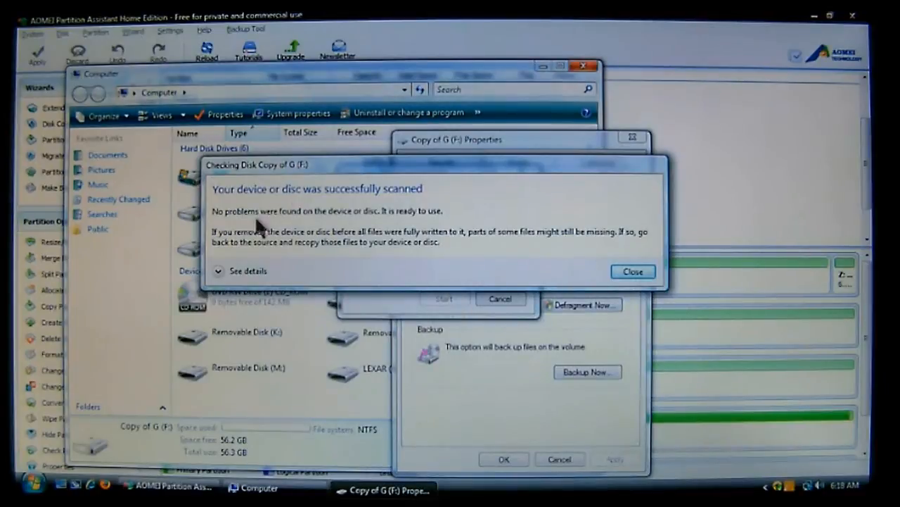
mouse_move(391, 223)
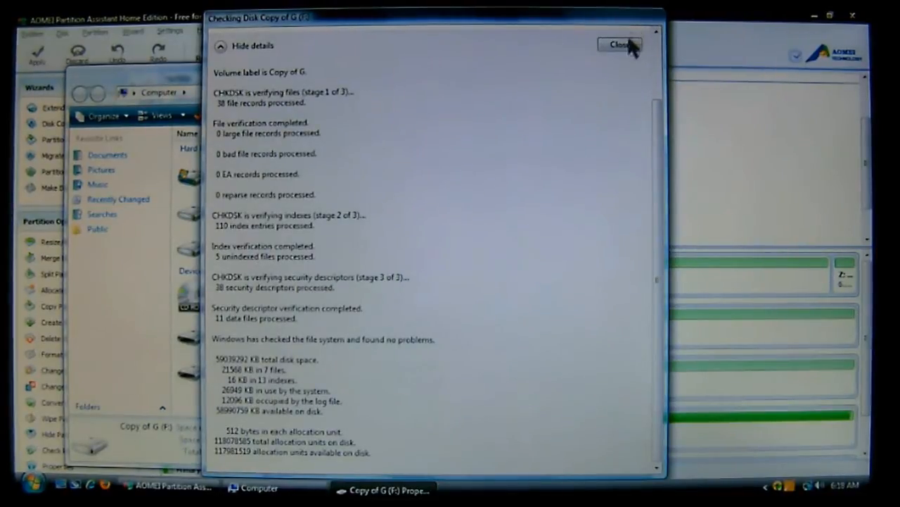
click(619, 45)
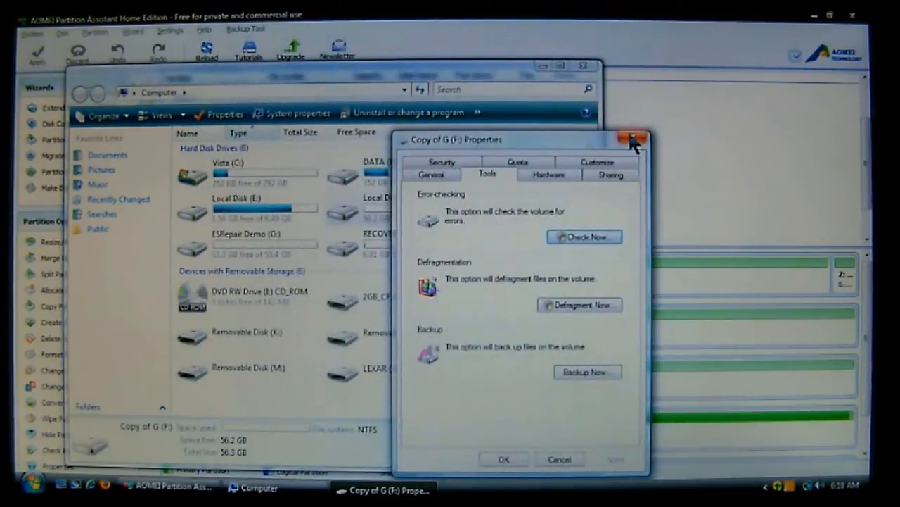
click(630, 139)
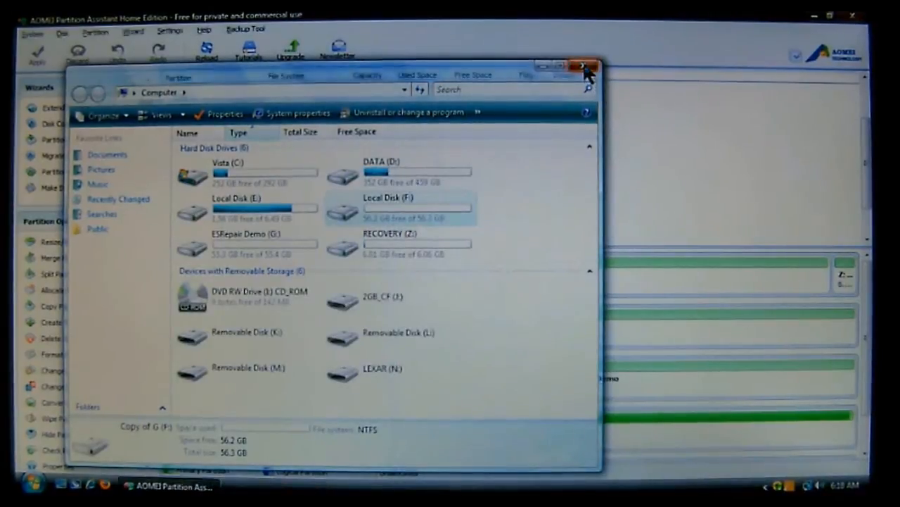
click(590, 66)
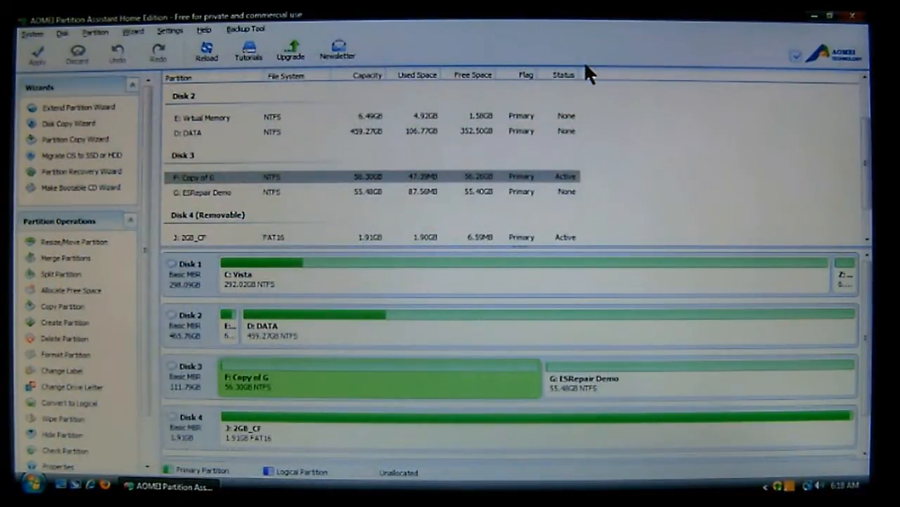
mouse_move(379, 396)
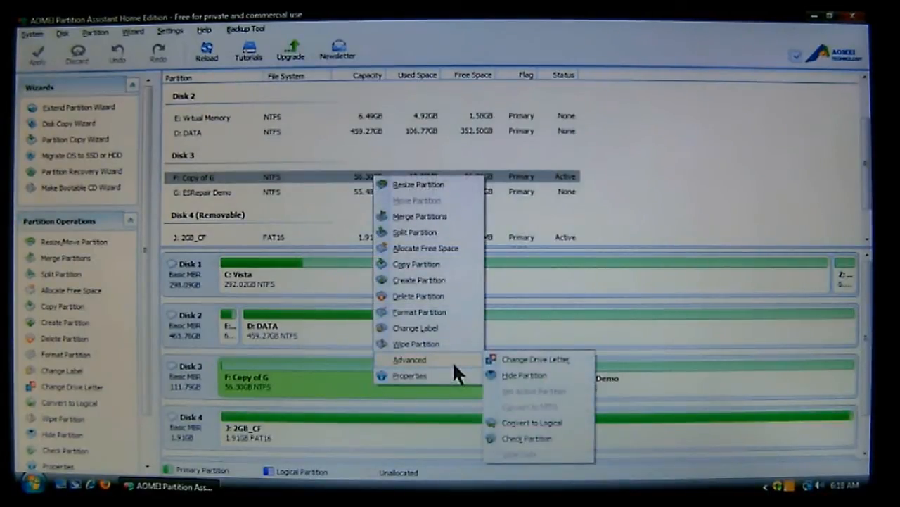
Step: Choose 'Check whether there are bad sectors on the partition' for F: Copy of G and confirm
click(526, 438)
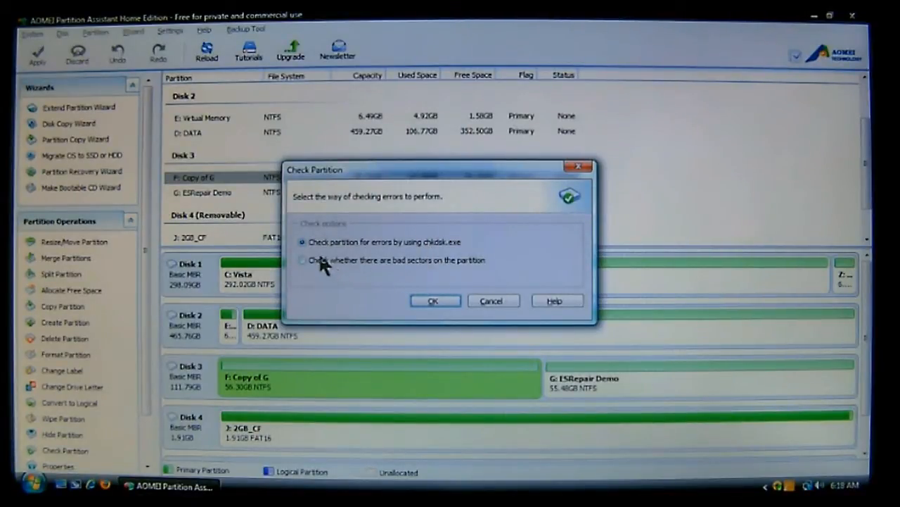
click(303, 259)
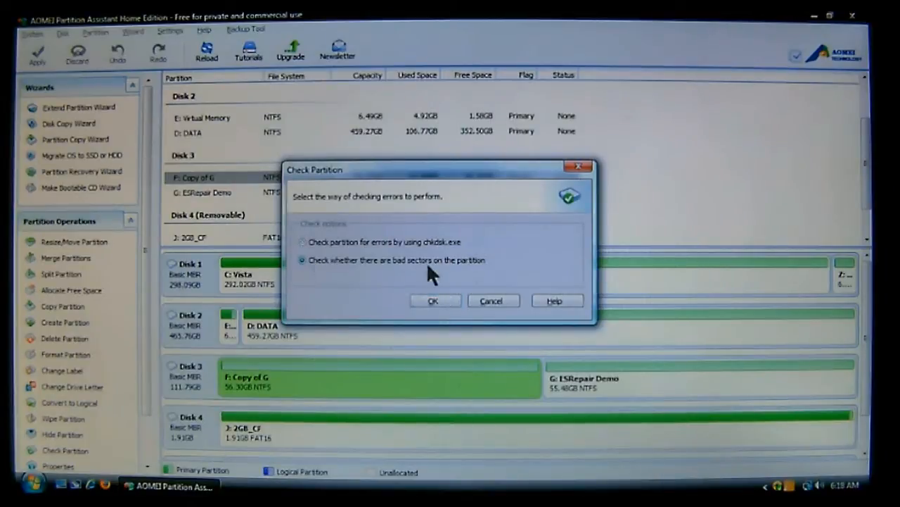
click(433, 301)
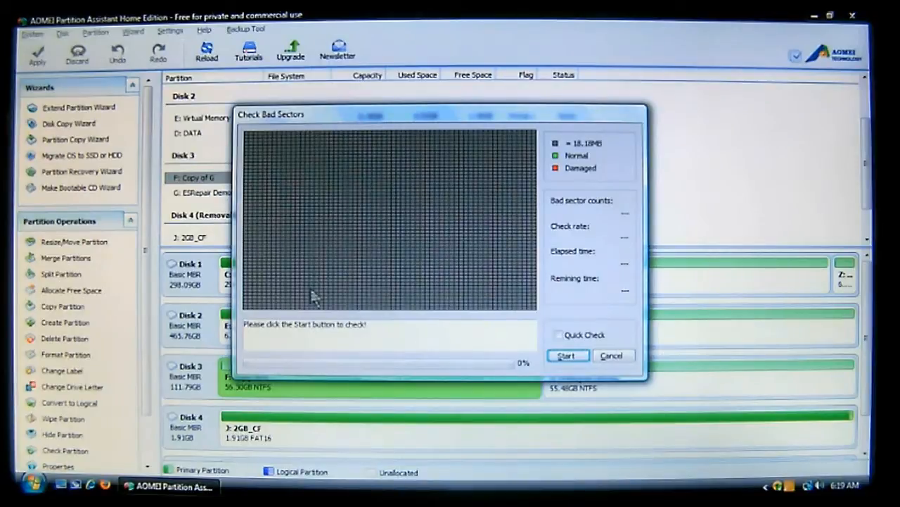
mouse_move(289, 162)
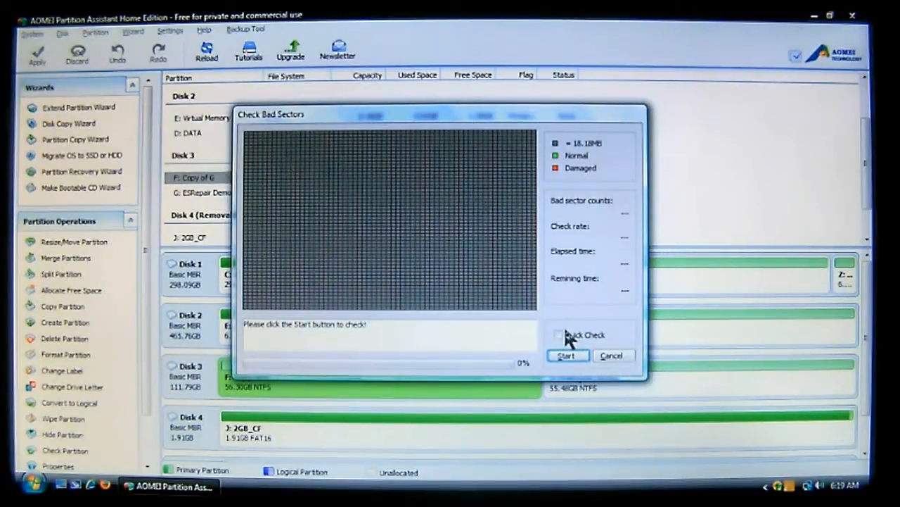
Step: Turn on Quick Check for the bad-sector scan of F: Copy of G
click(558, 335)
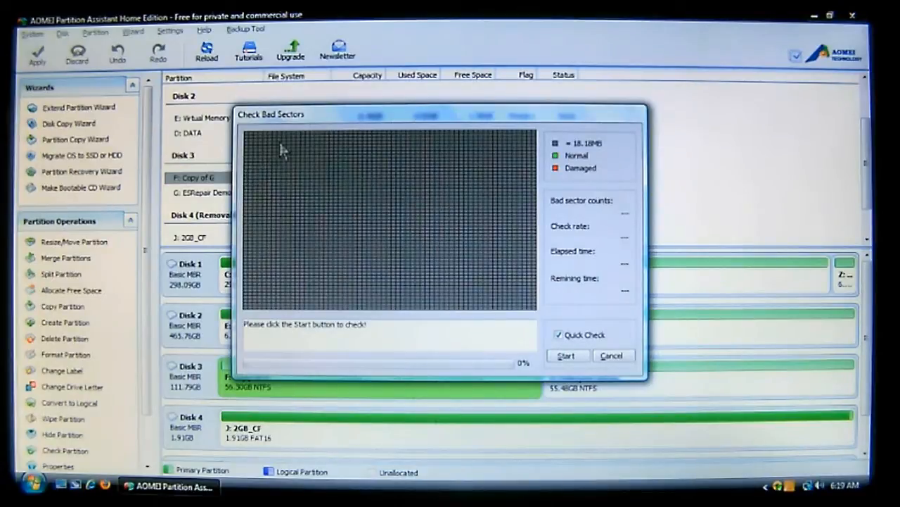
mouse_move(513, 324)
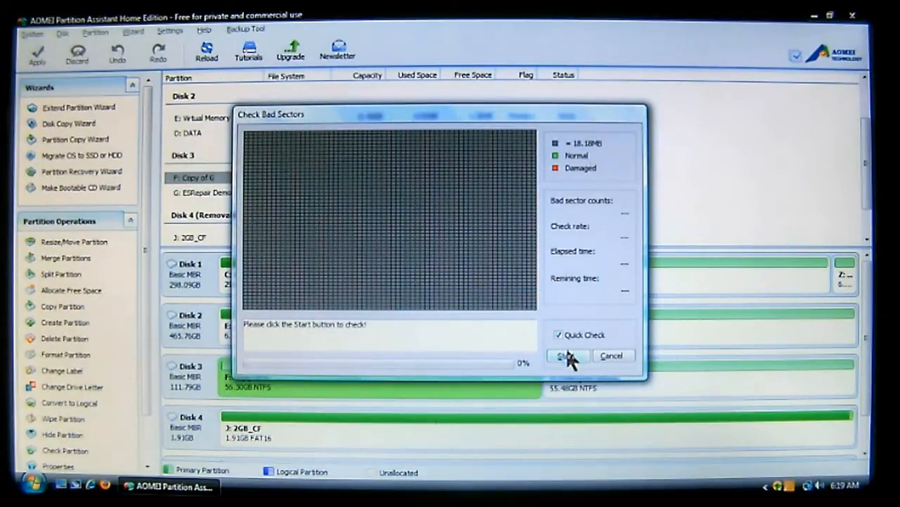
Step: Run the quick bad-sector scan of F: to 100% with no damaged blocks, then start a full scan
click(568, 354)
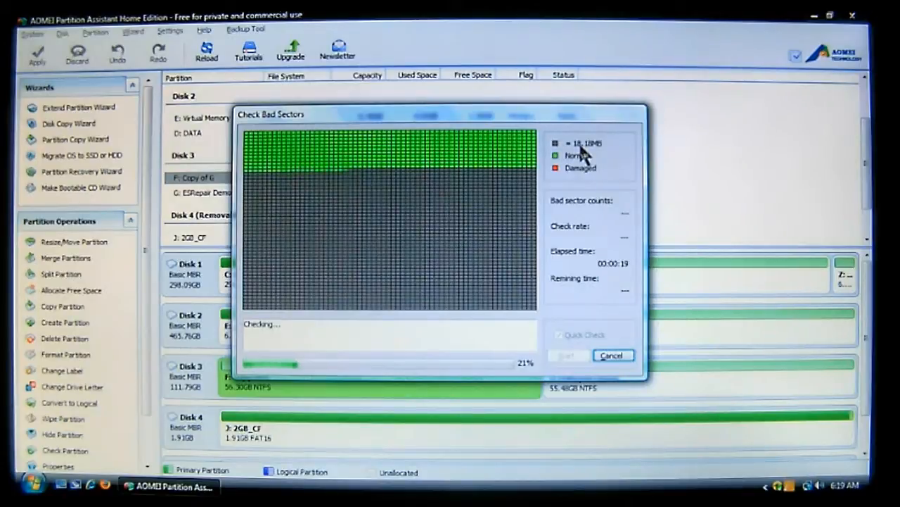
mouse_move(605, 153)
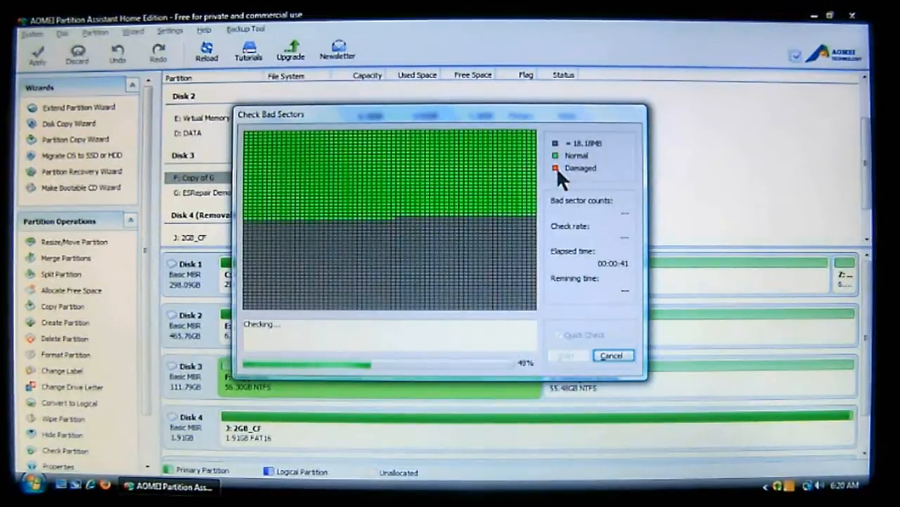
mouse_move(563, 92)
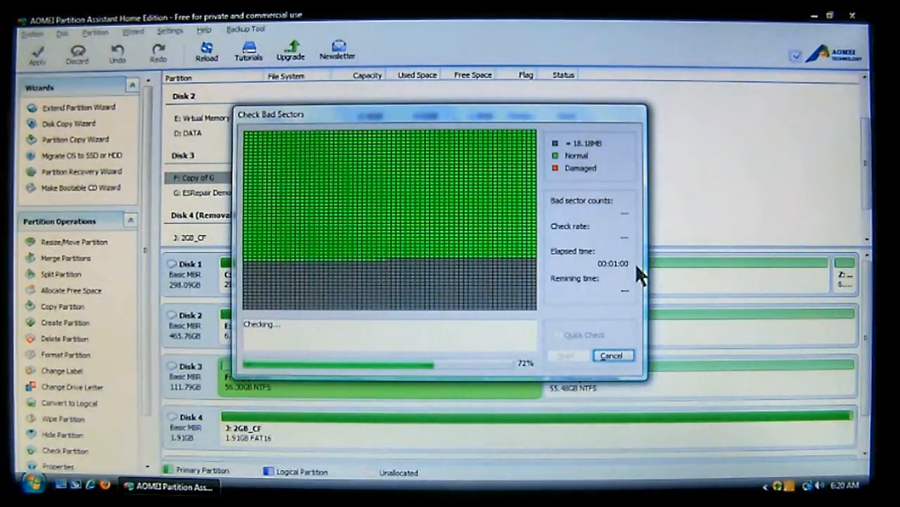
mouse_move(602, 295)
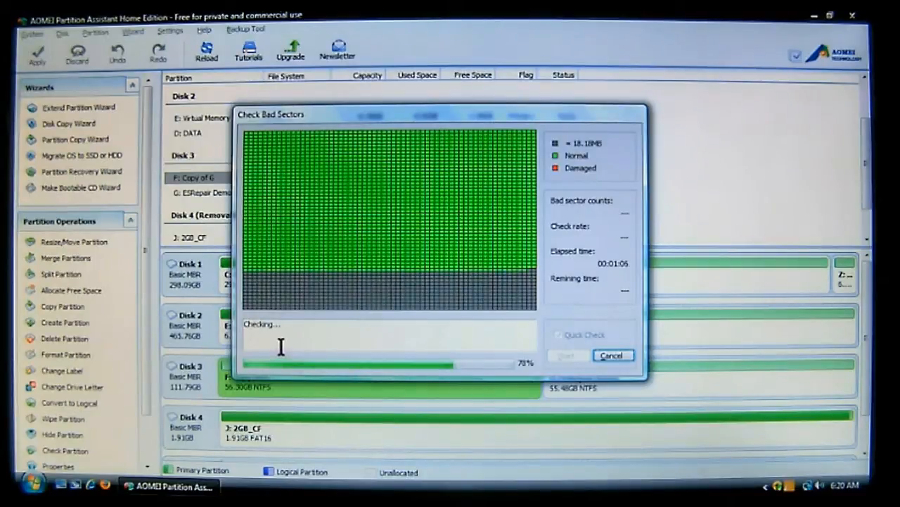
mouse_move(284, 331)
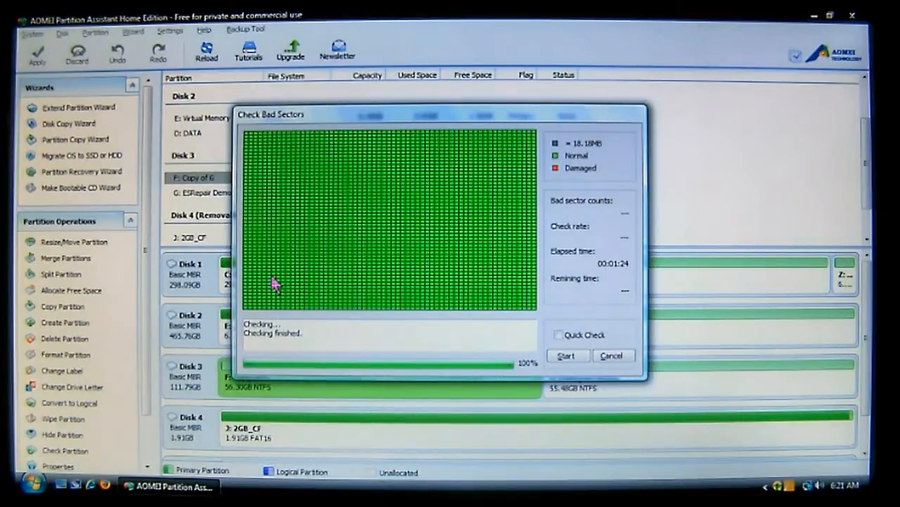
mouse_move(551, 313)
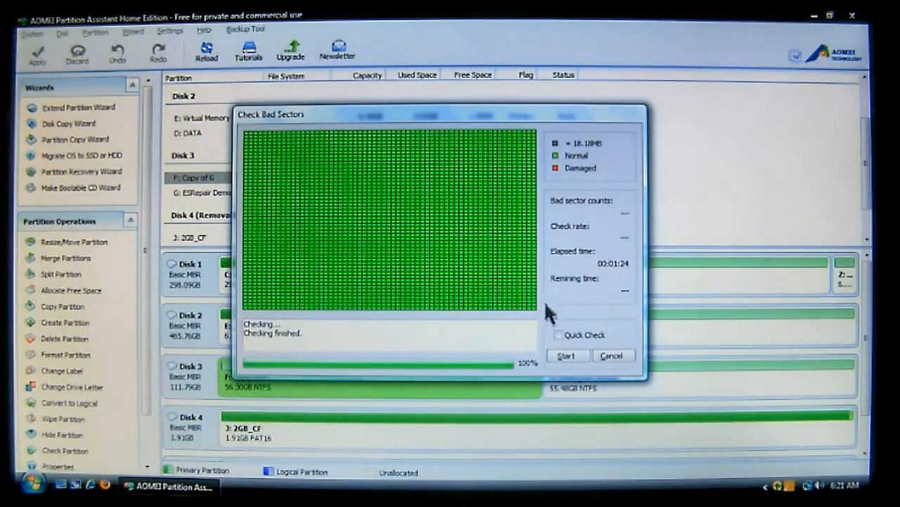
click(565, 355)
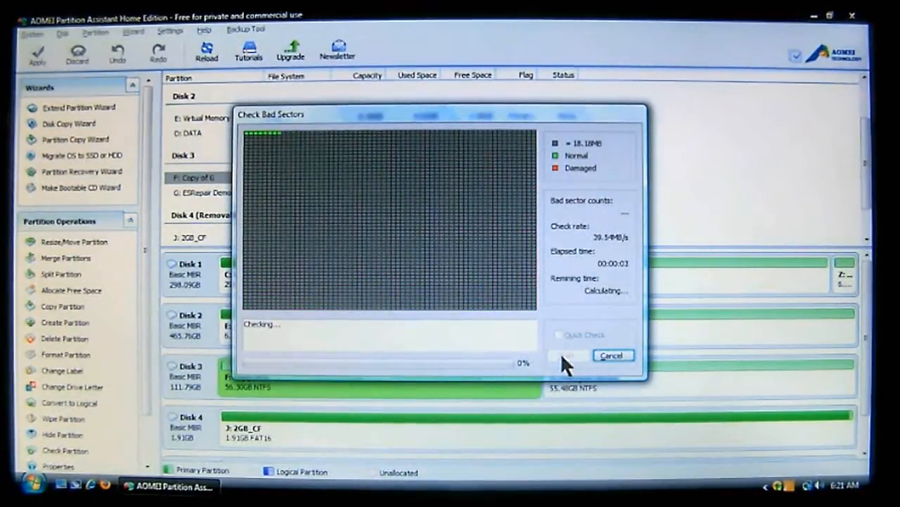
mouse_move(321, 157)
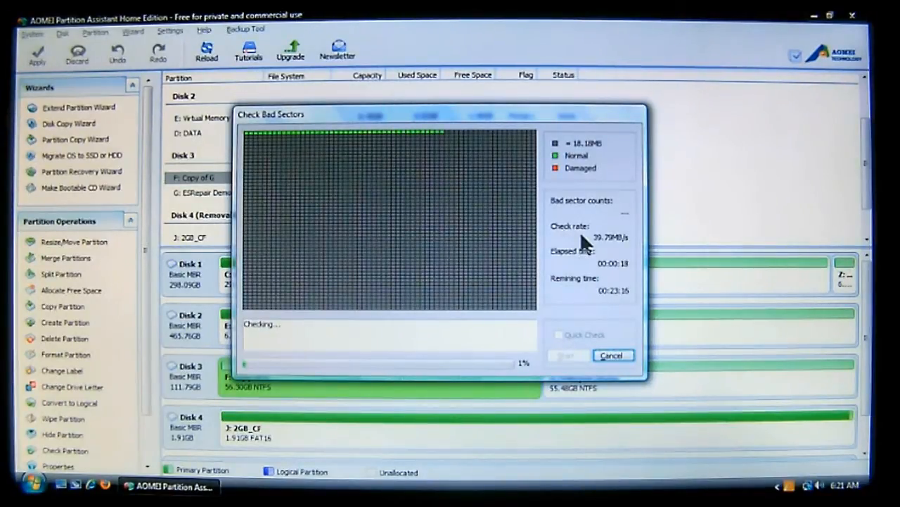
mouse_move(608, 251)
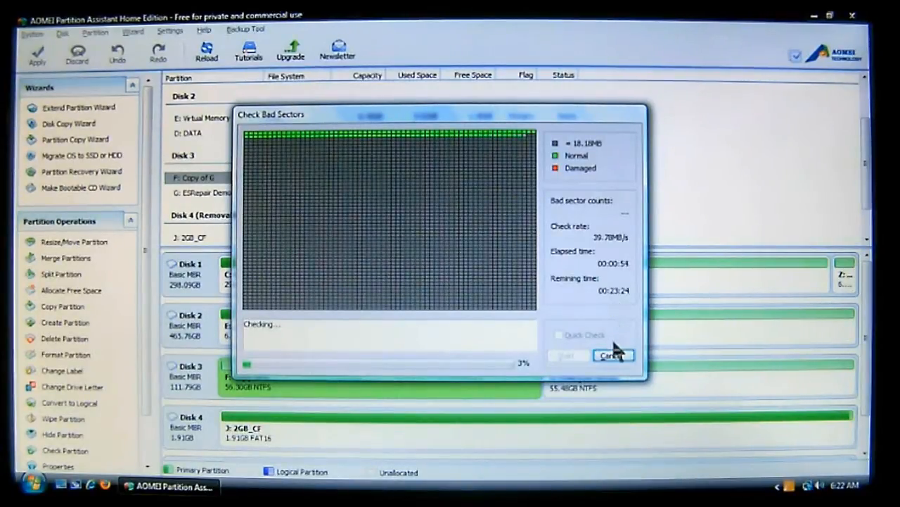
Step: Cancel the full scan at 3%, close the bad-sector window, and select Disk 3
click(612, 354)
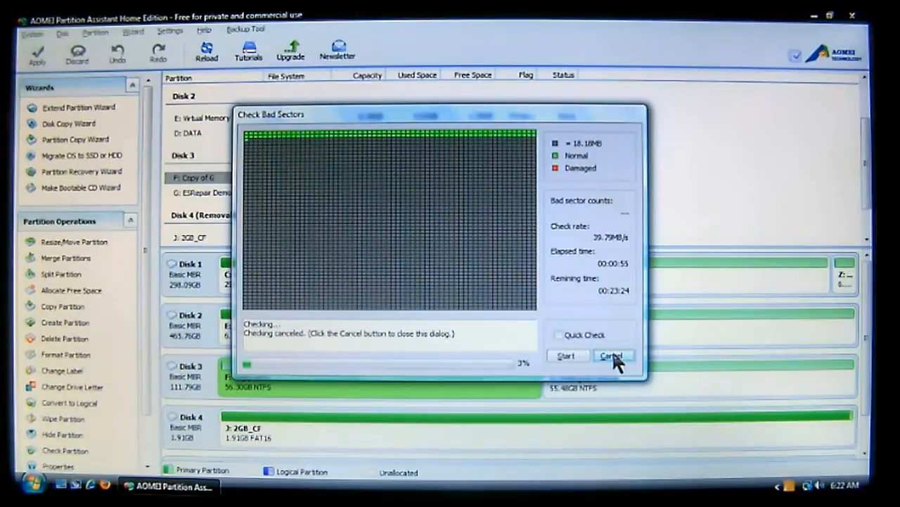
click(612, 354)
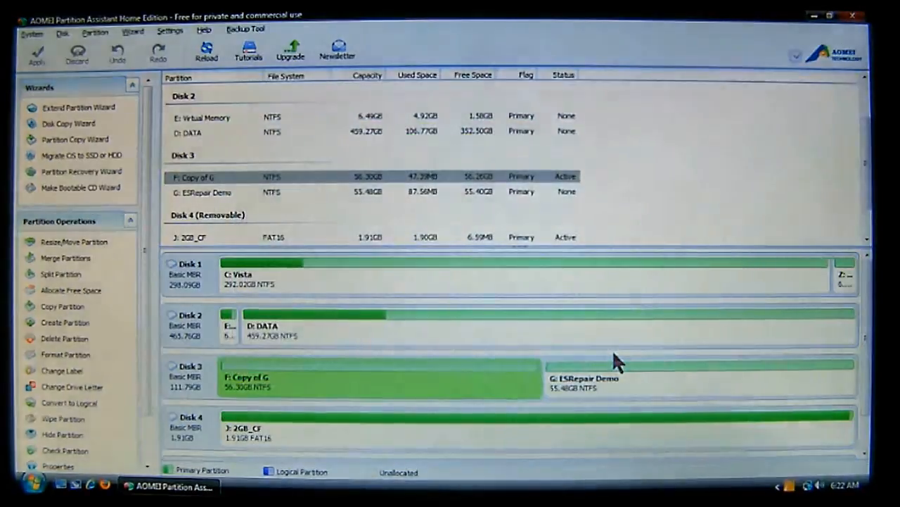
click(190, 366)
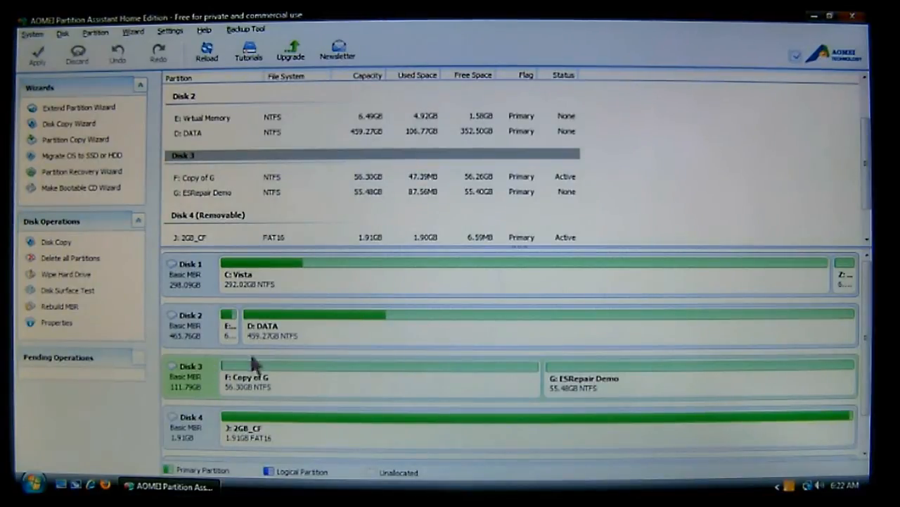
mouse_move(162, 369)
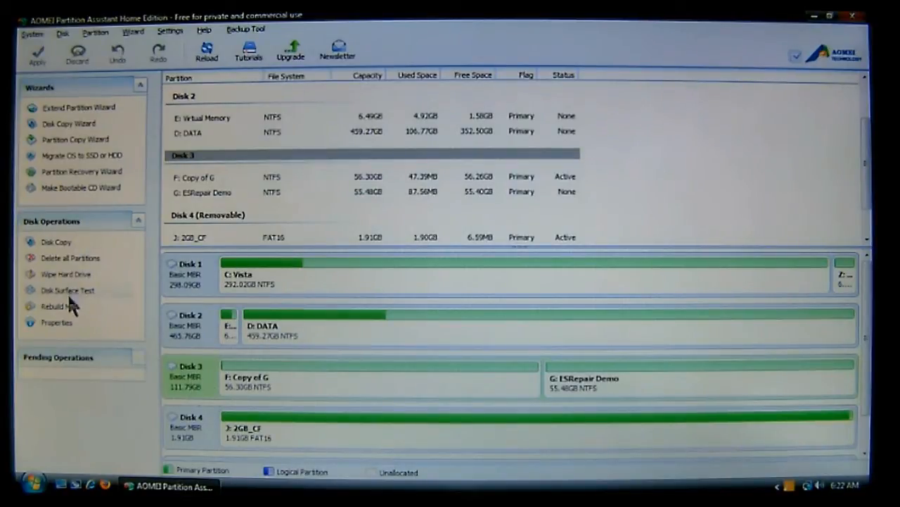
mouse_move(73, 295)
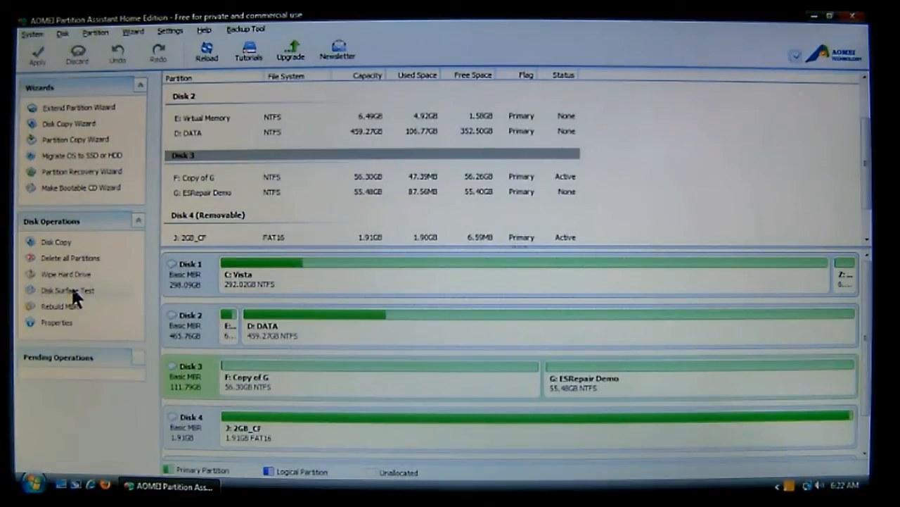
Step: Launch Disk Surface Test for the whole of Disk 3 from Disk Operations
click(68, 290)
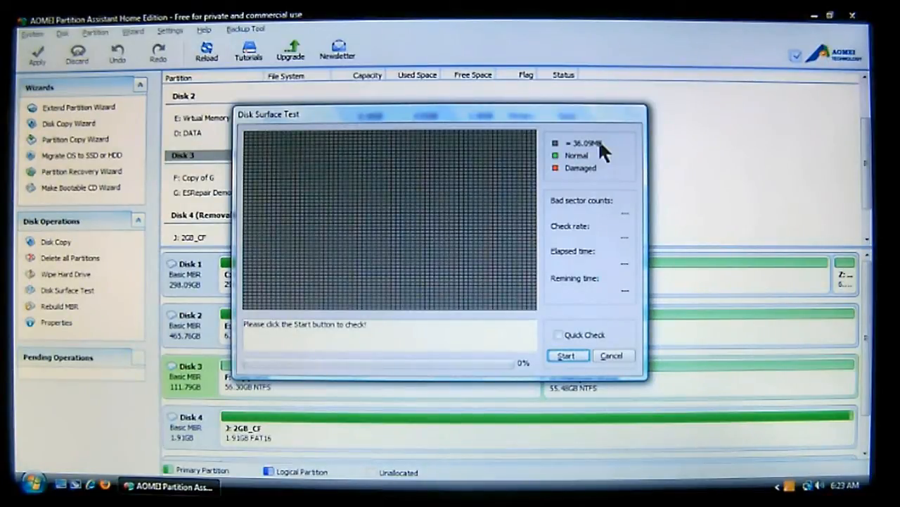
mouse_move(584, 166)
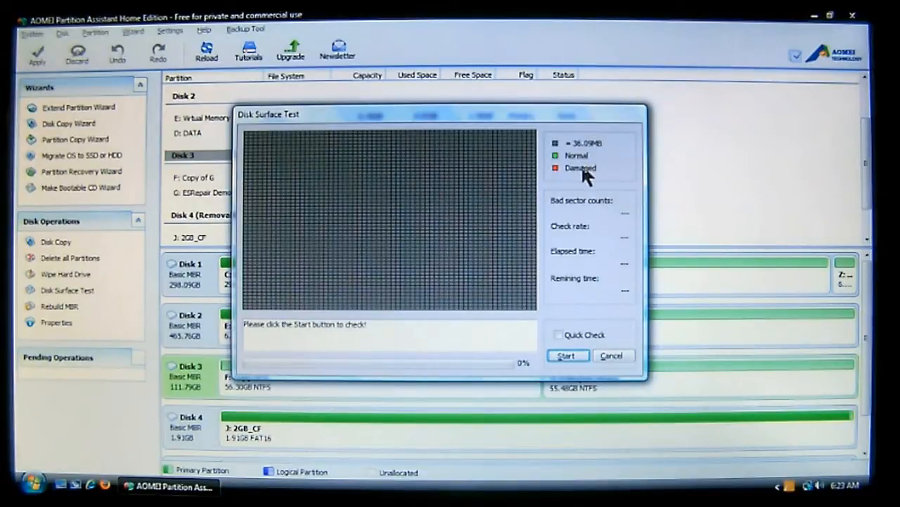
mouse_move(566, 222)
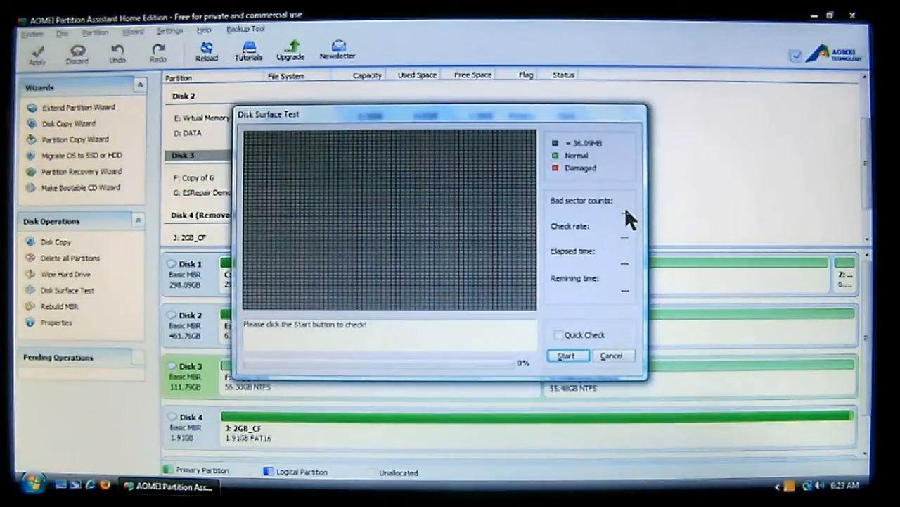
mouse_move(594, 239)
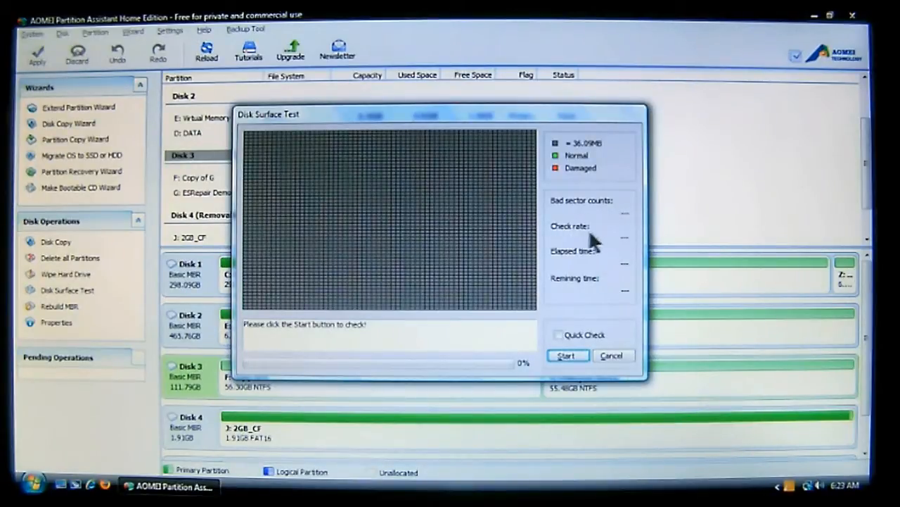
mouse_move(556, 260)
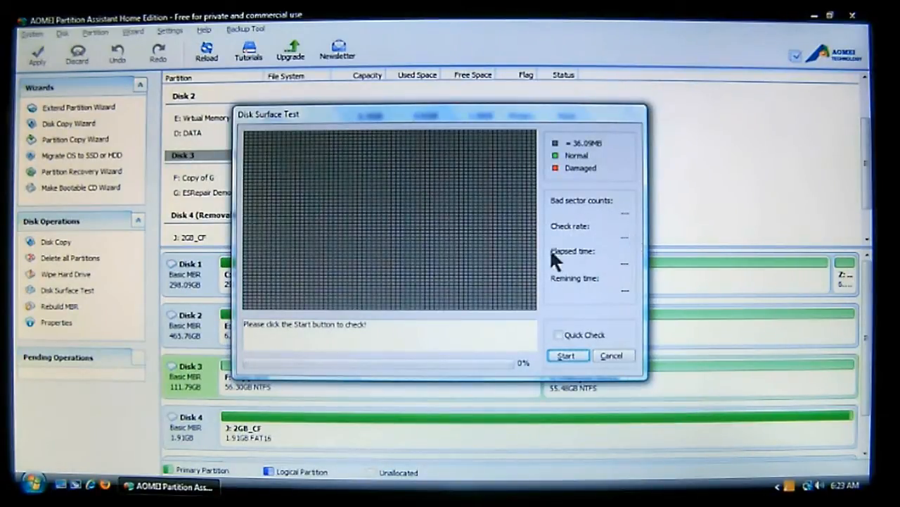
mouse_move(630, 265)
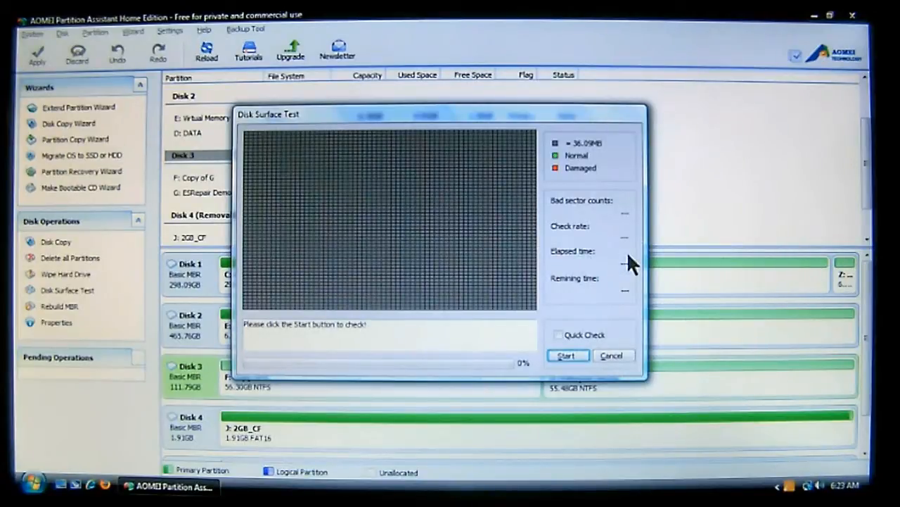
mouse_move(622, 289)
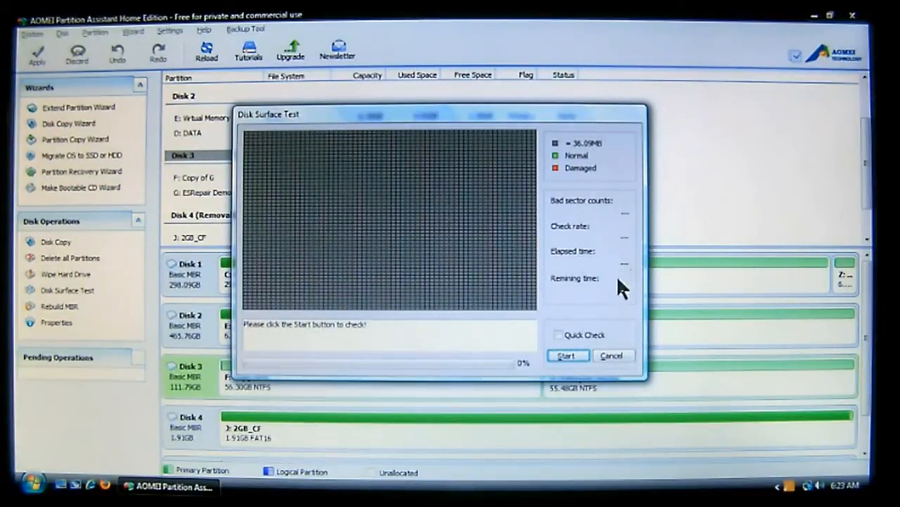
mouse_move(622, 295)
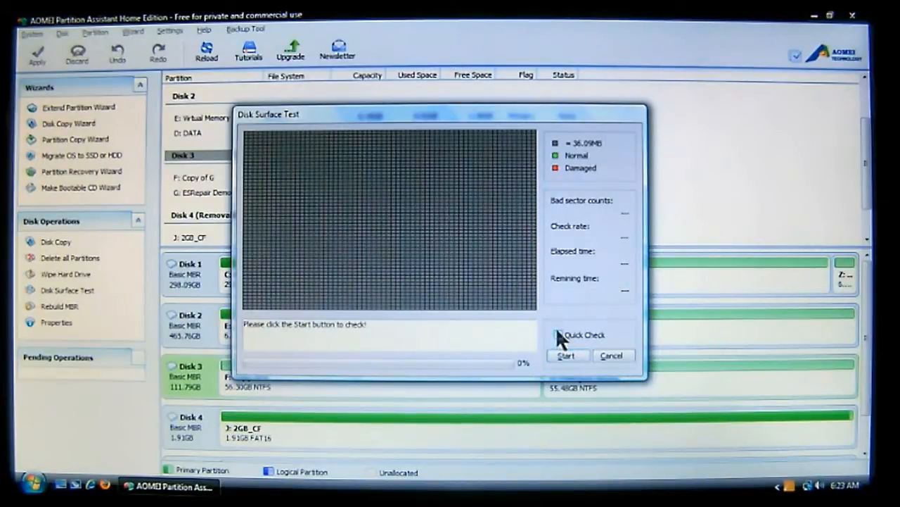
Step: Run a quick surface test of Disk 3 and cancel it at about 15% with no damaged sectors
click(559, 335)
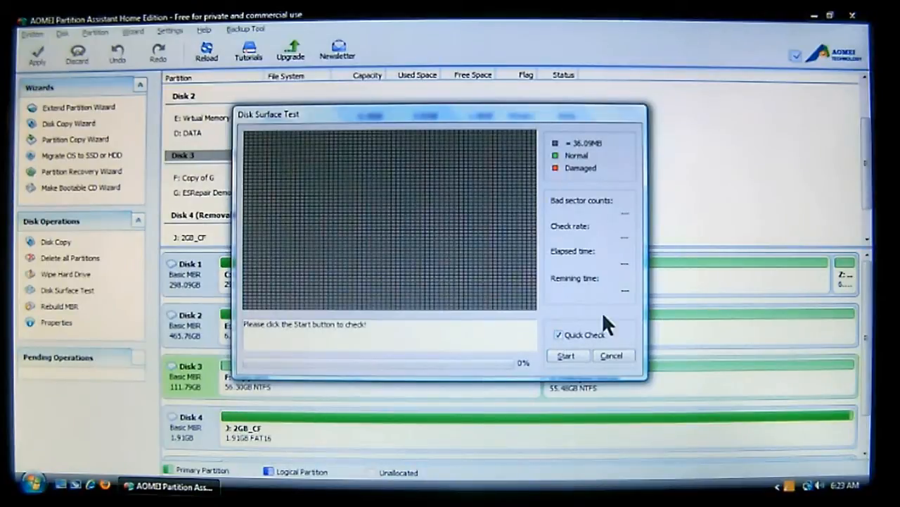
click(565, 355)
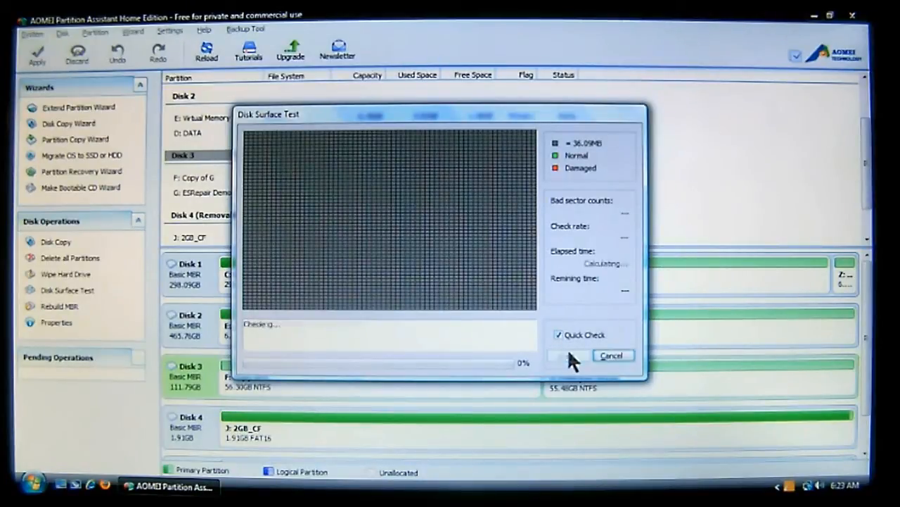
click(568, 354)
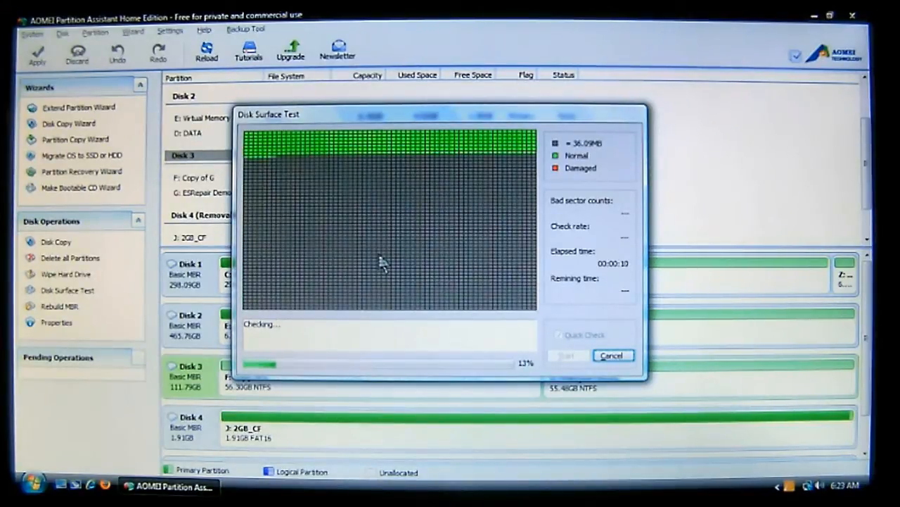
click(613, 355)
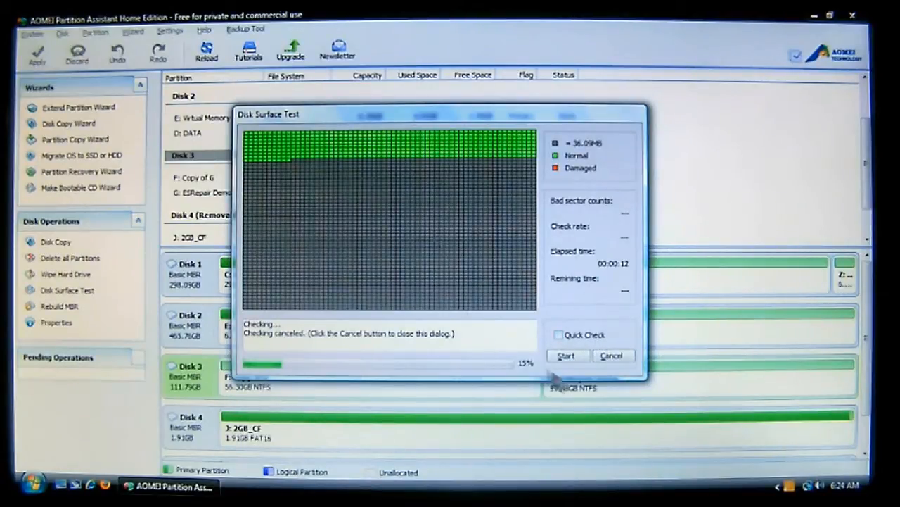
Step: Run a full (non-quick) surface test of Disk 3, cancel it at 1% and dismiss the dialog
click(565, 355)
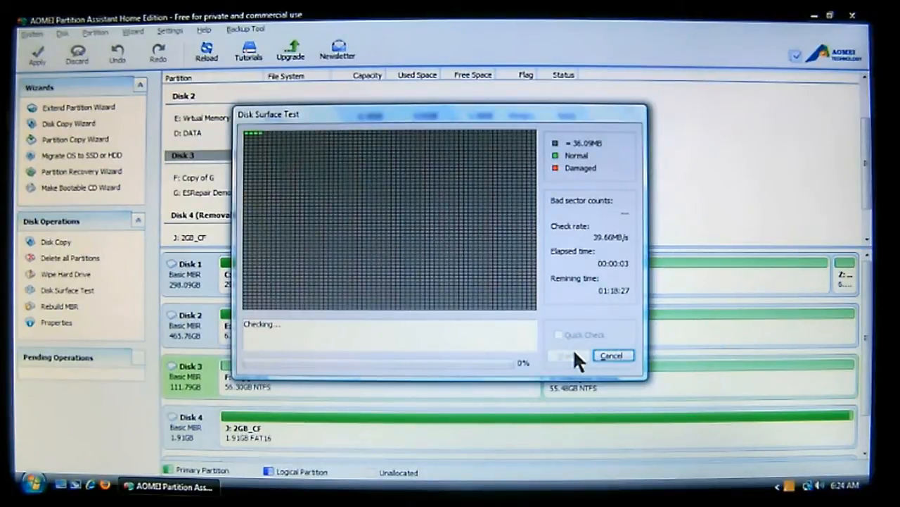
mouse_move(279, 153)
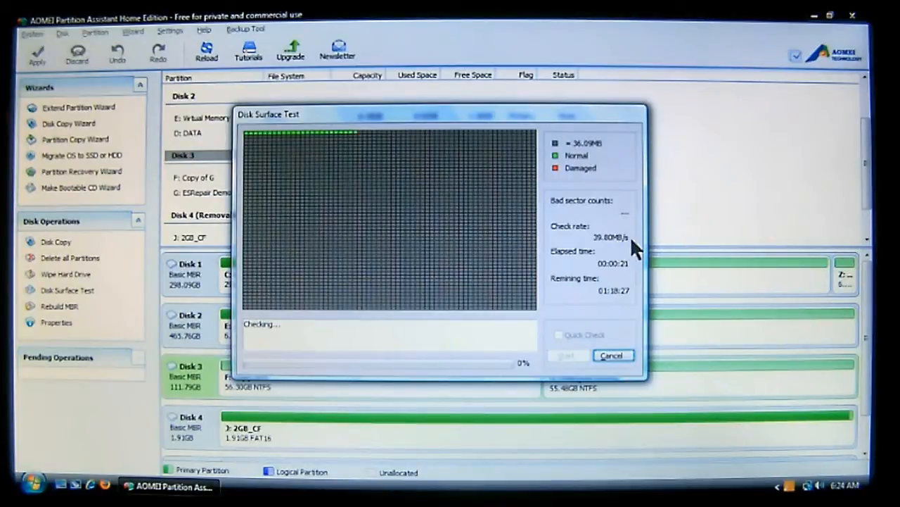
mouse_move(630, 274)
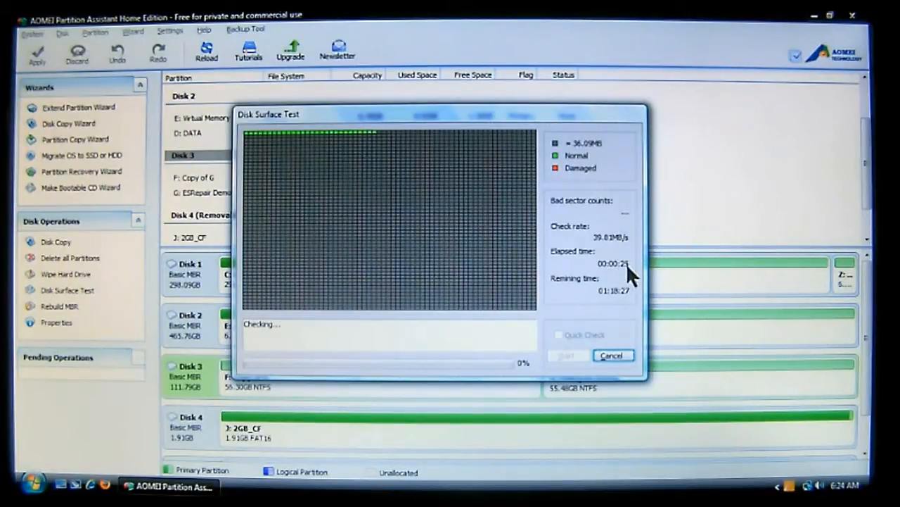
mouse_move(608, 307)
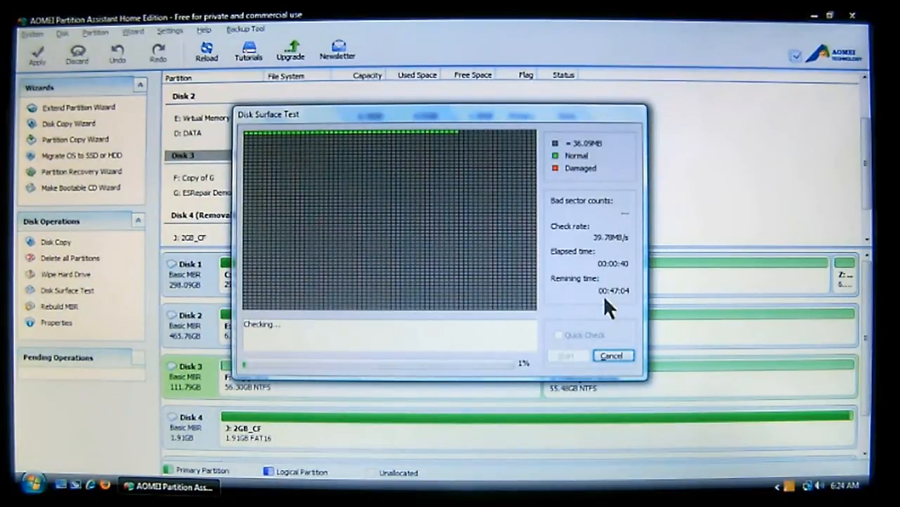
click(610, 355)
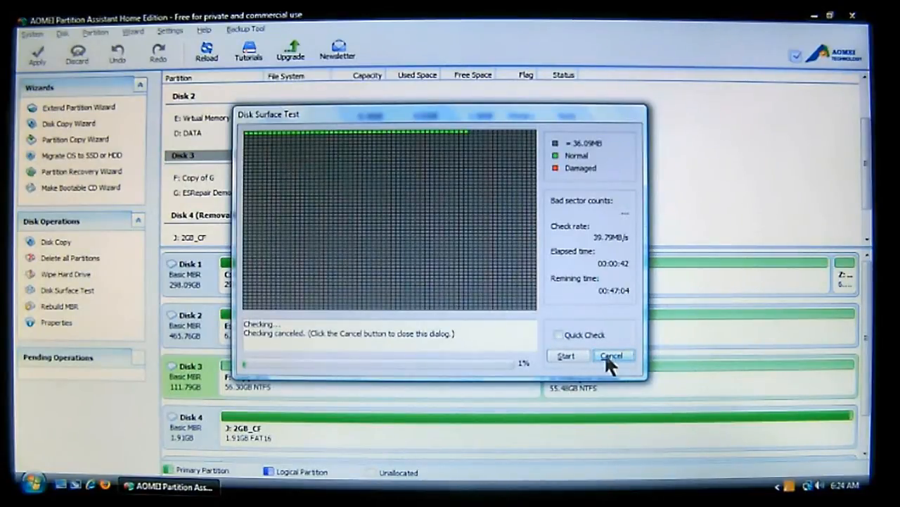
click(611, 355)
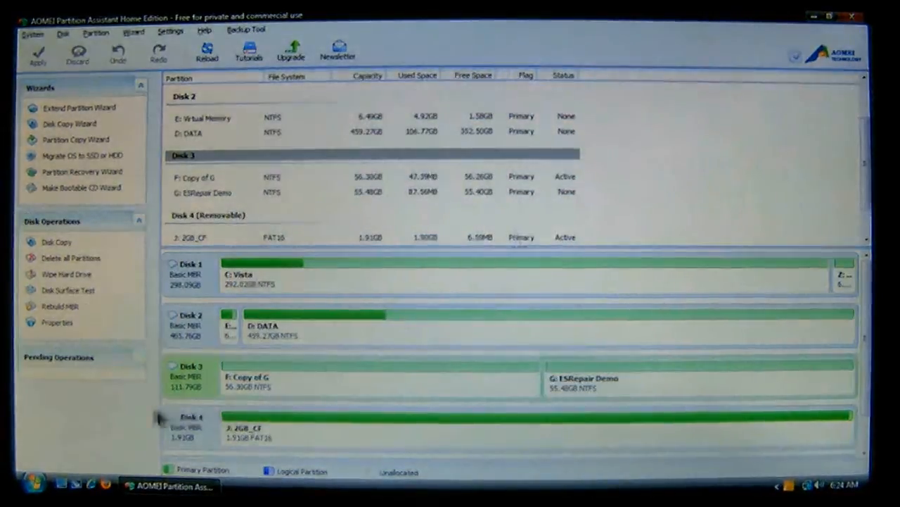
Step: From Start > Computer, show the Properties of Copy of G (F:) on its Tools page
click(36, 484)
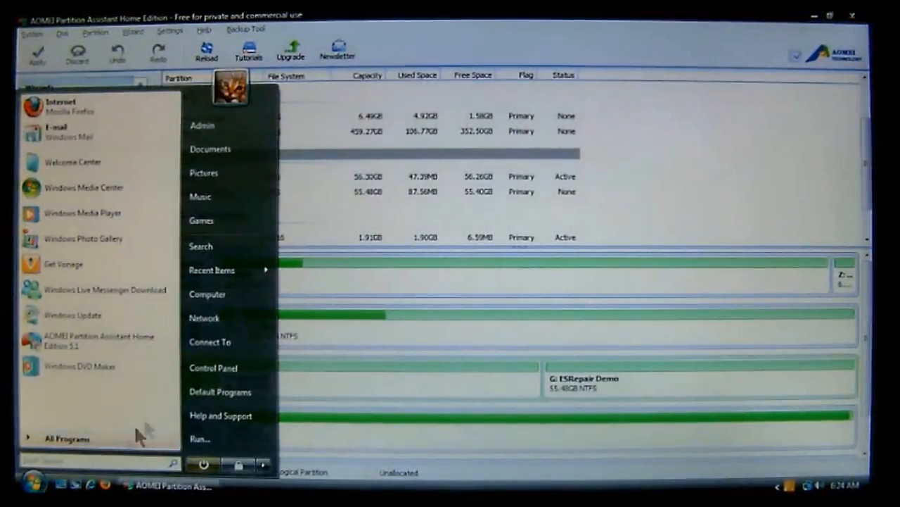
click(207, 294)
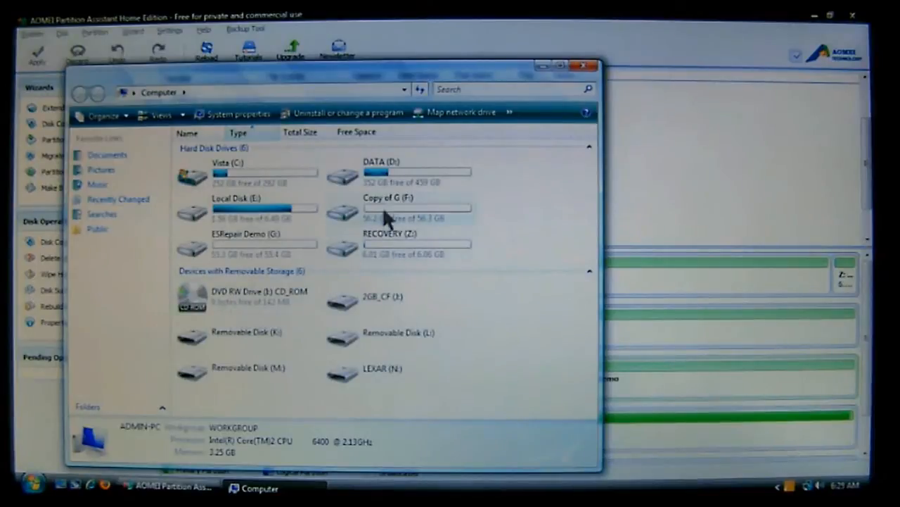
mouse_move(394, 211)
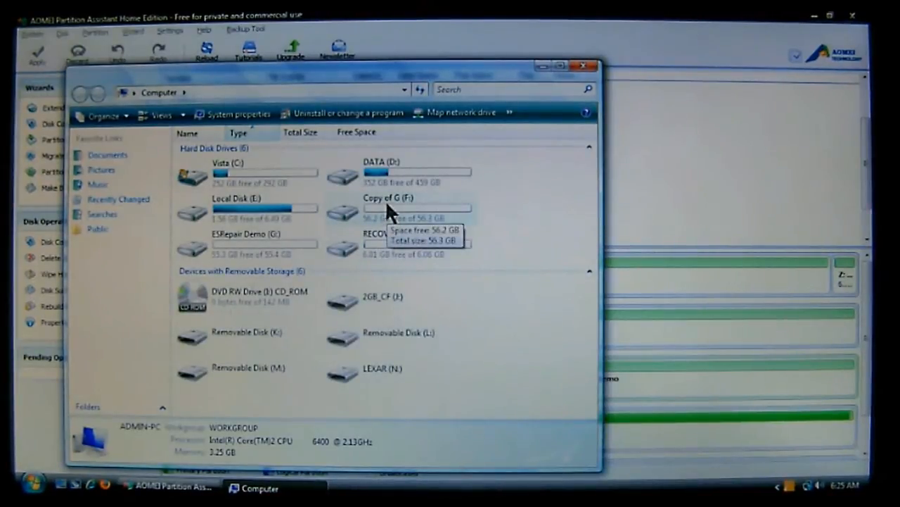
right_click(416, 209)
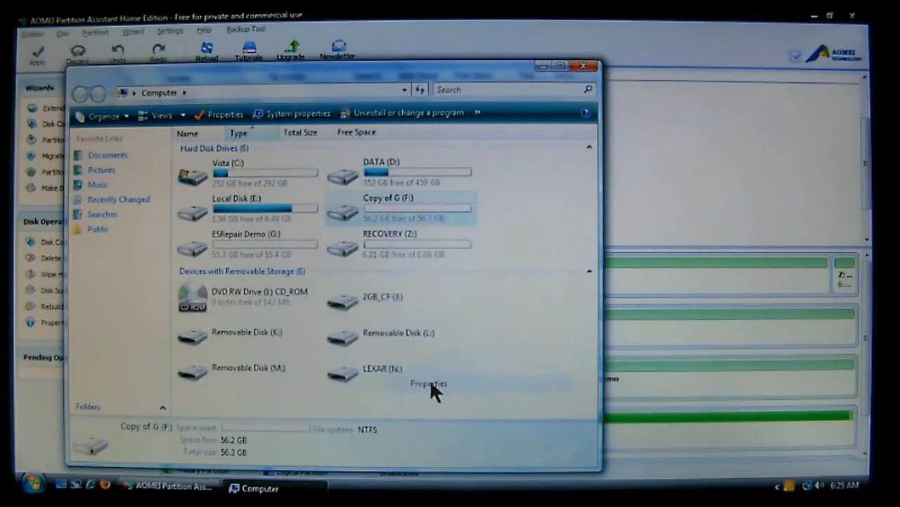
click(427, 383)
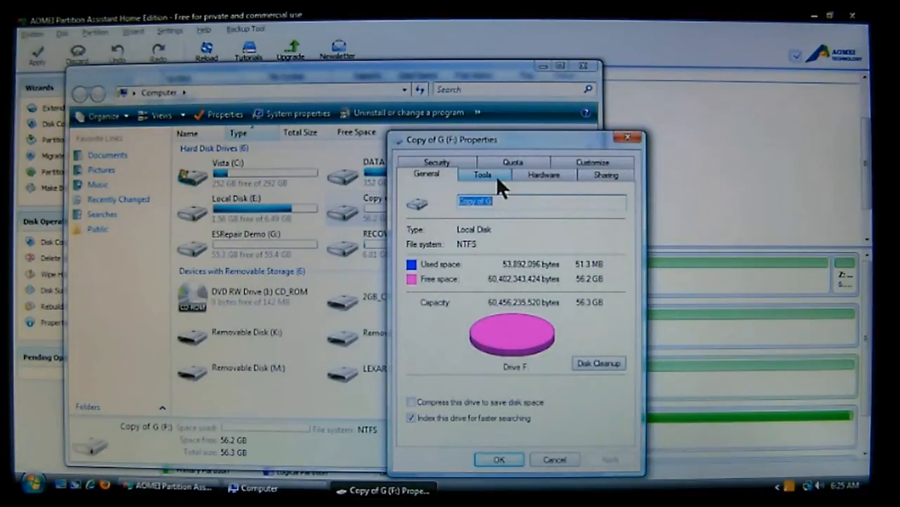
click(482, 174)
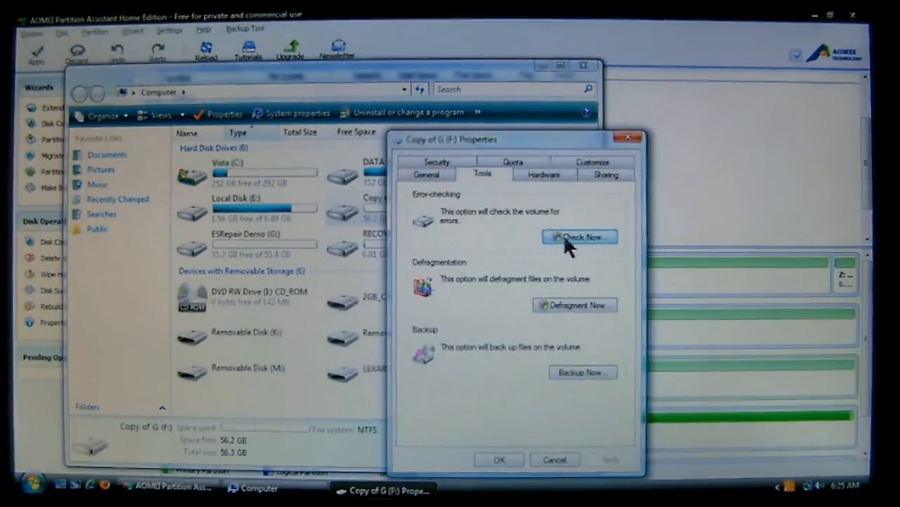
Step: Launch Check Disk for F: past UAC, tick 'Scan for and attempt recovery of bad sectors', then cancel and close Properties
click(580, 237)
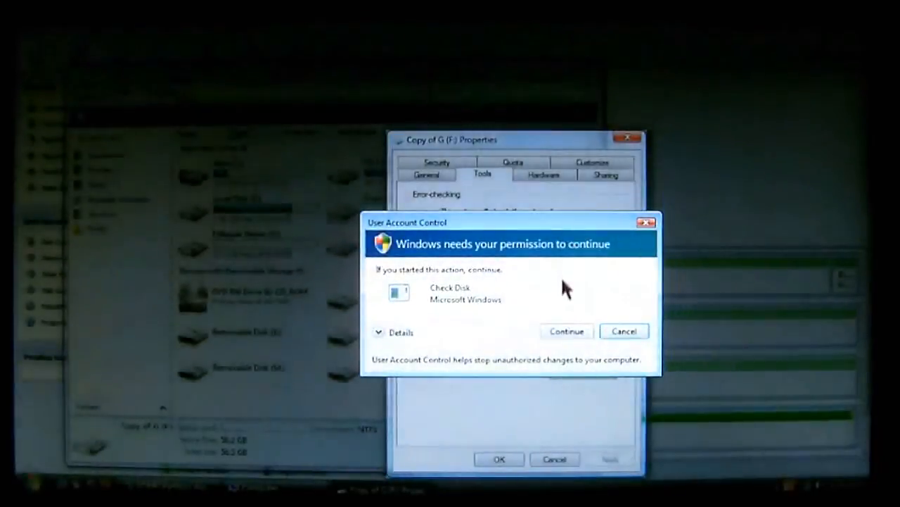
click(566, 331)
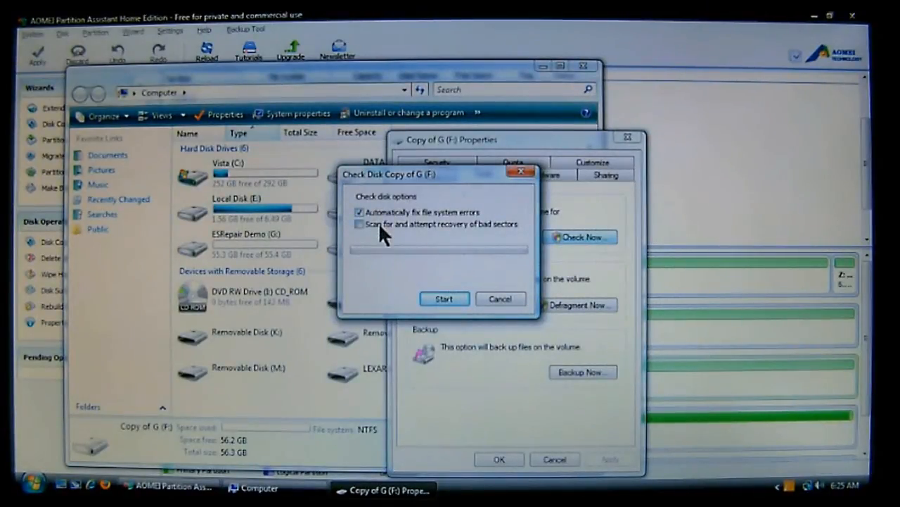
click(361, 224)
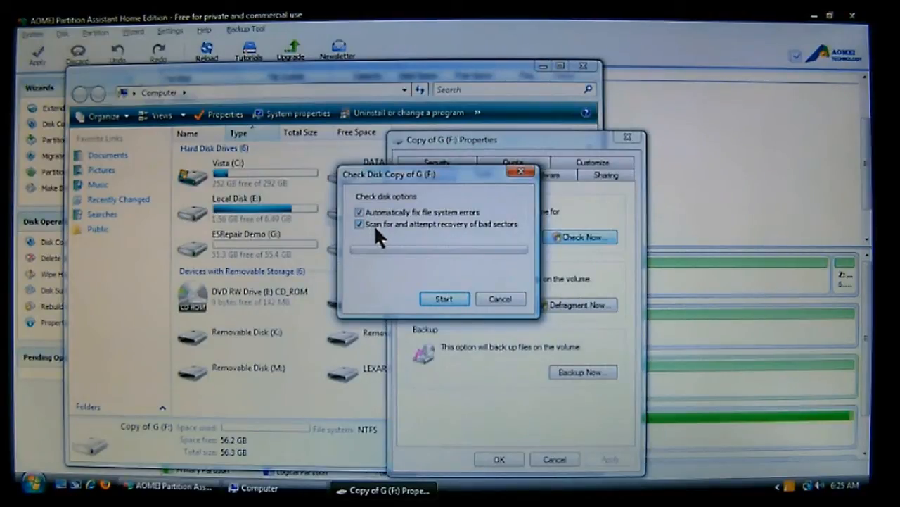
mouse_move(499, 236)
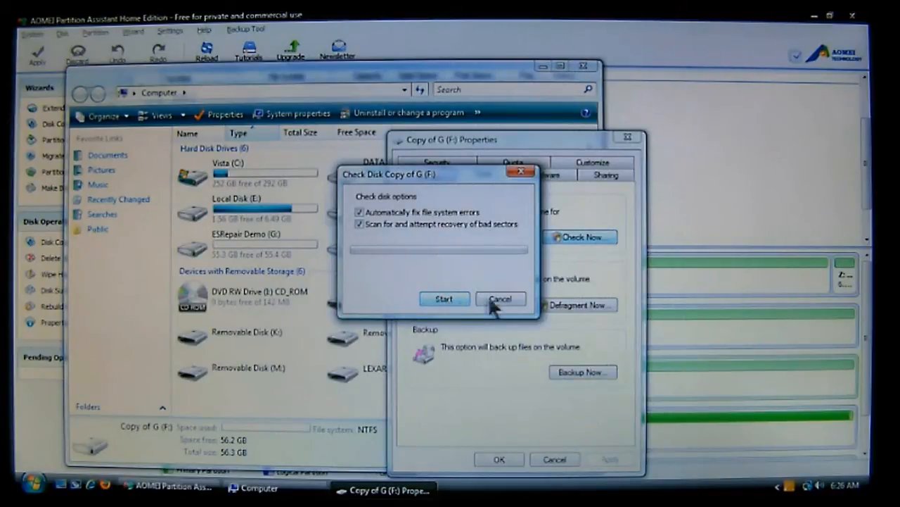
click(501, 298)
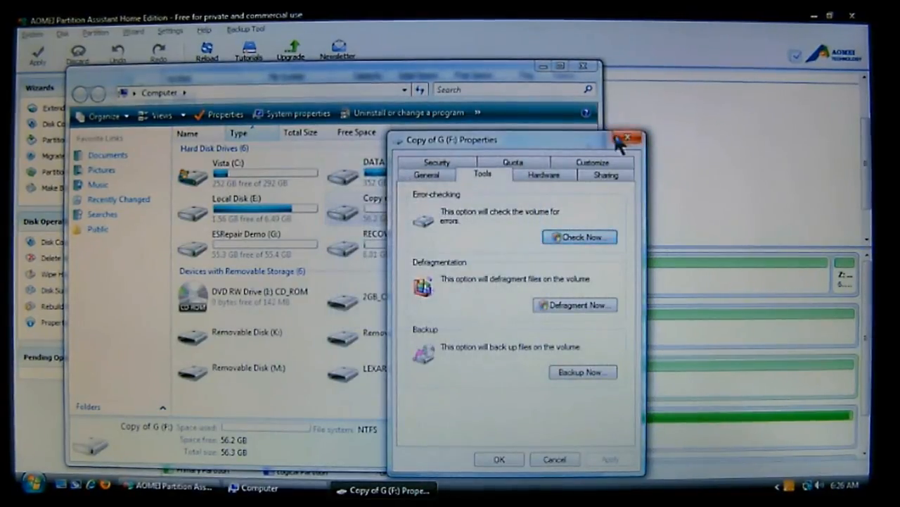
click(628, 139)
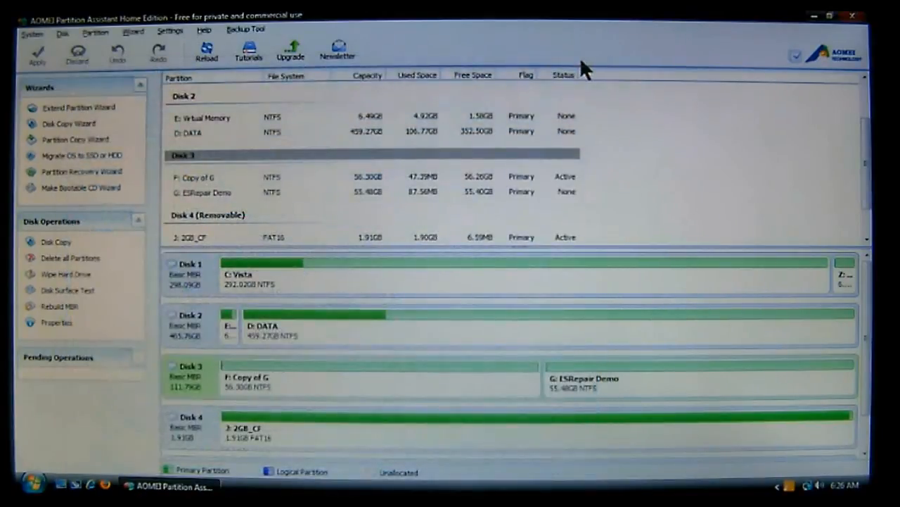